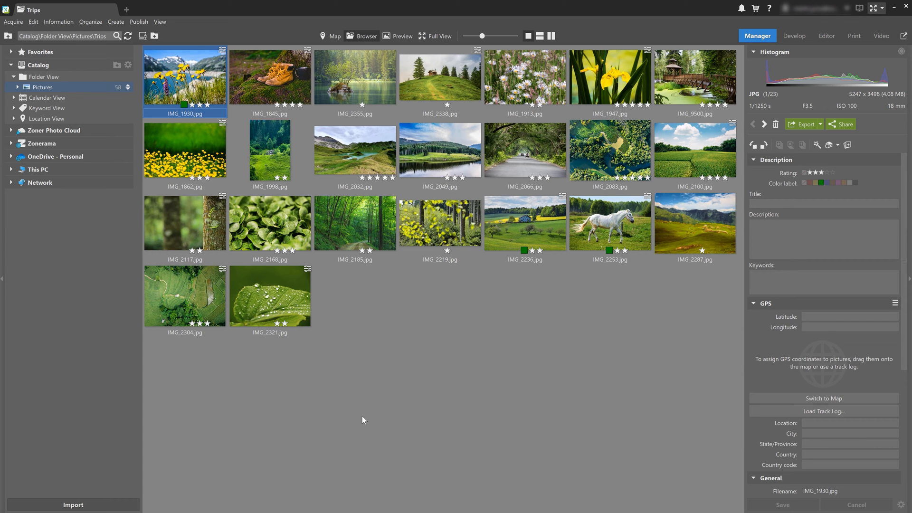
{"action": "mouse_move", "coordinate": [447, 367]}
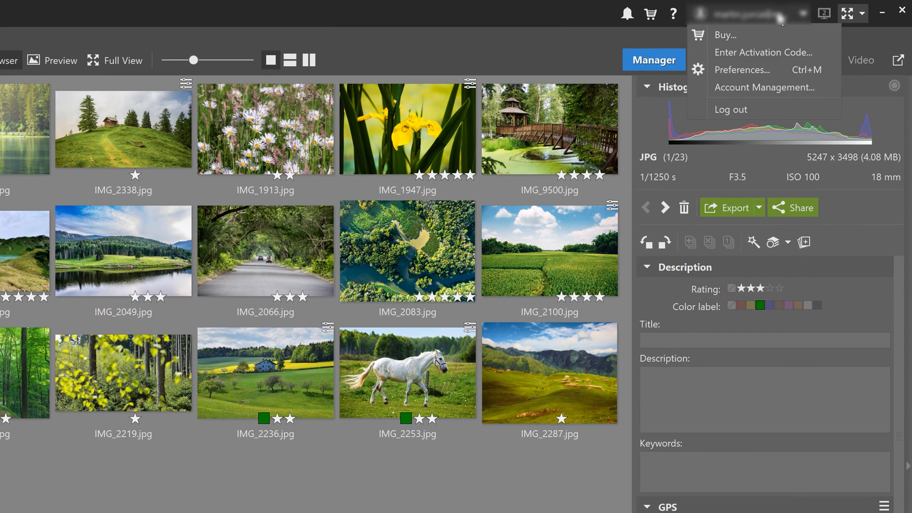
{"action": "mouse_move", "coordinate": [757, 72]}
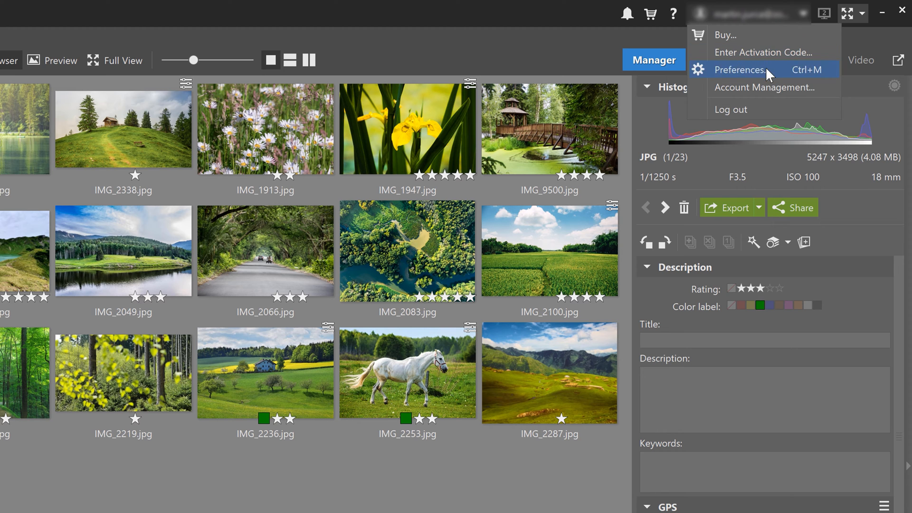
Step: In Preferences > Appearance, switch the colour theme to Dark and apply it
{"action": "left_click", "coordinate": [742, 69]}
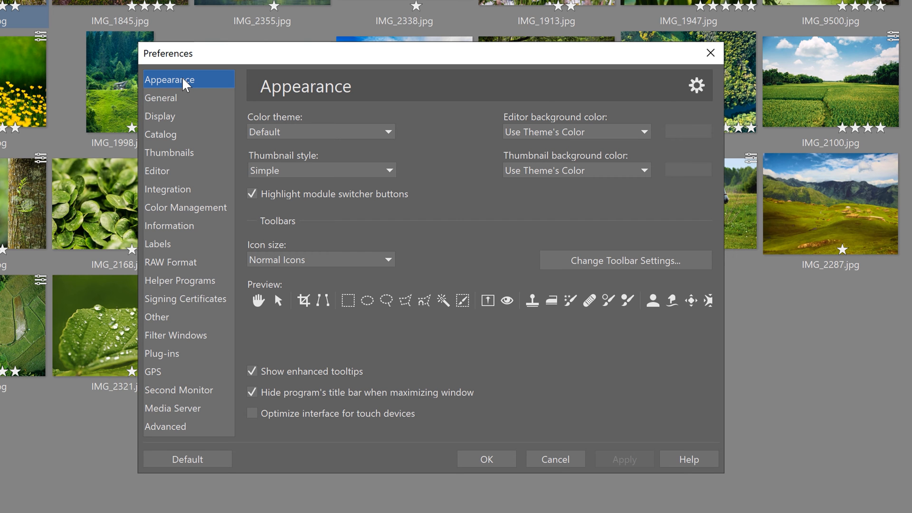
{"action": "left_click", "coordinate": [321, 131]}
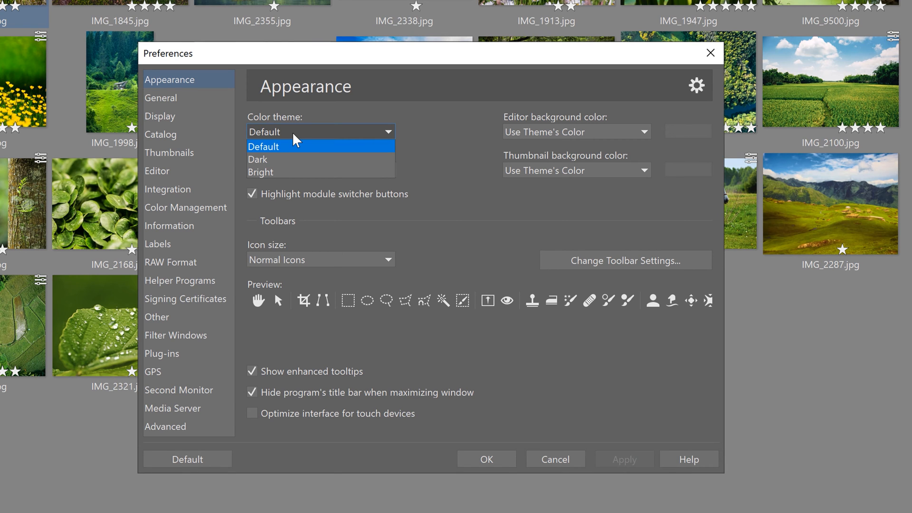
{"action": "left_click", "coordinate": [257, 159]}
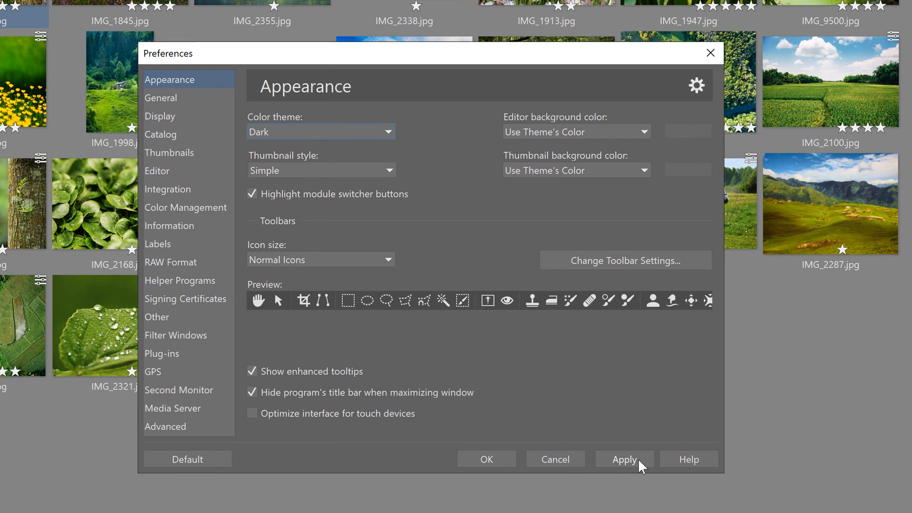
{"action": "left_click", "coordinate": [625, 458]}
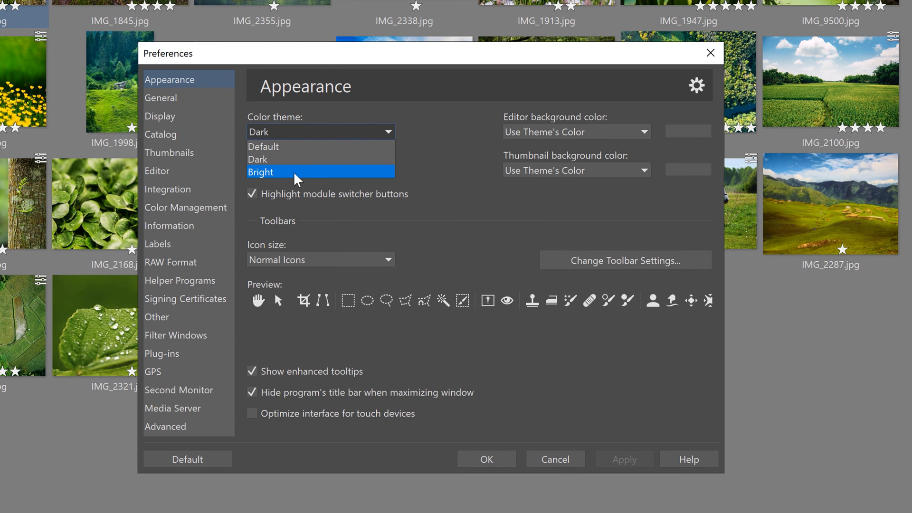
Step: Try the Bright theme, then return to the Default theme and confirm with OK
{"action": "left_click", "coordinate": [285, 172]}
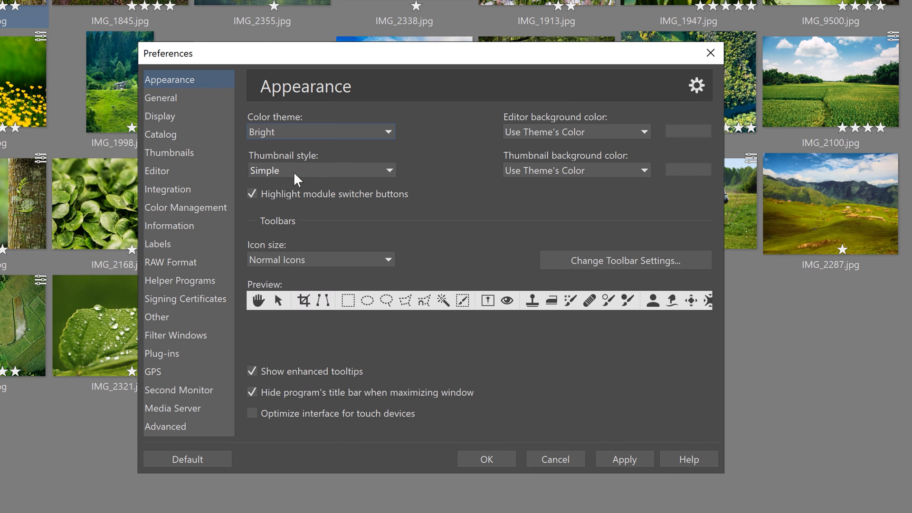
{"action": "left_click", "coordinate": [625, 472]}
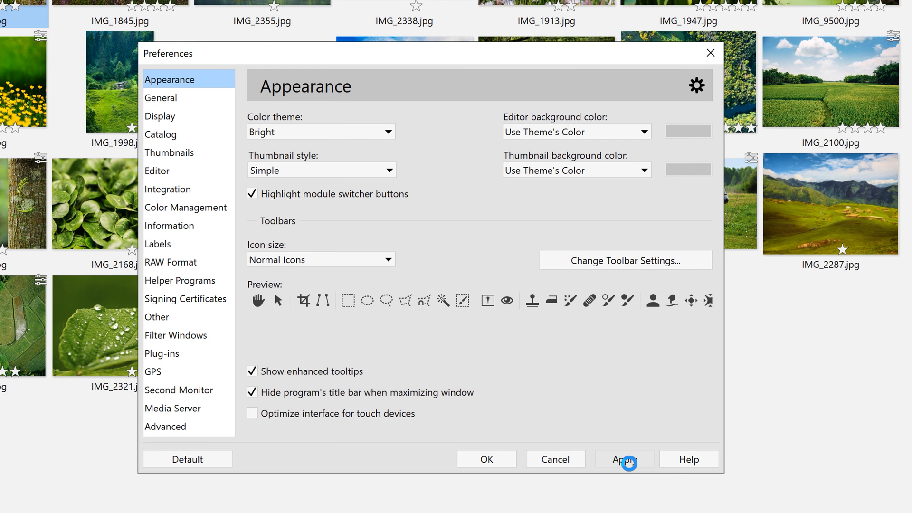
{"action": "left_click", "coordinate": [625, 465]}
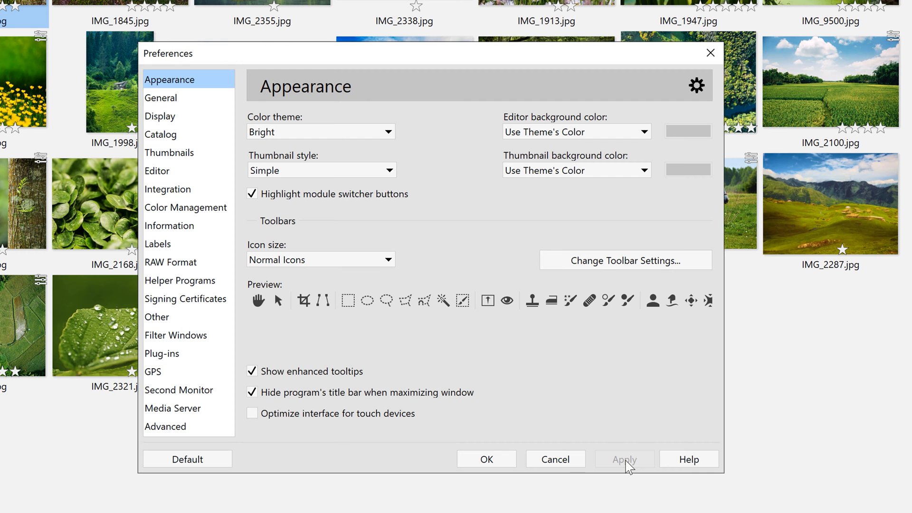
{"action": "mouse_move", "coordinate": [342, 145]}
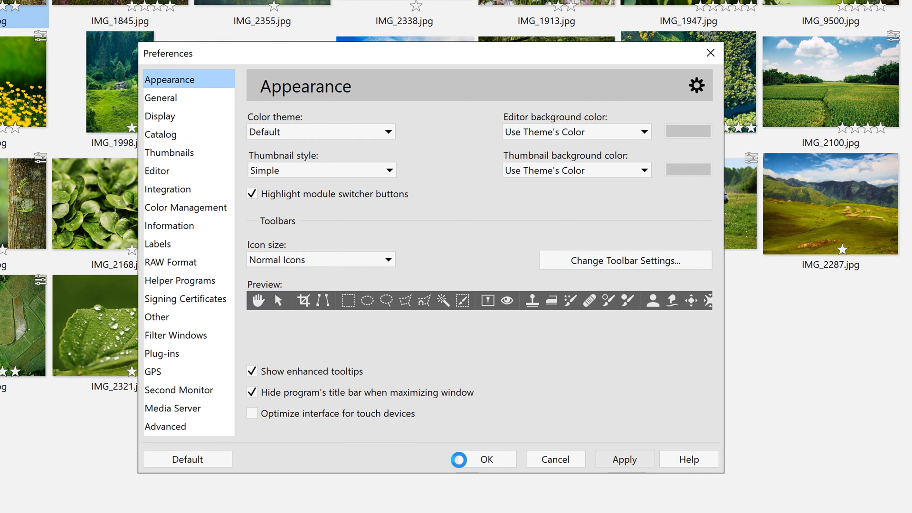
{"action": "left_click", "coordinate": [489, 459]}
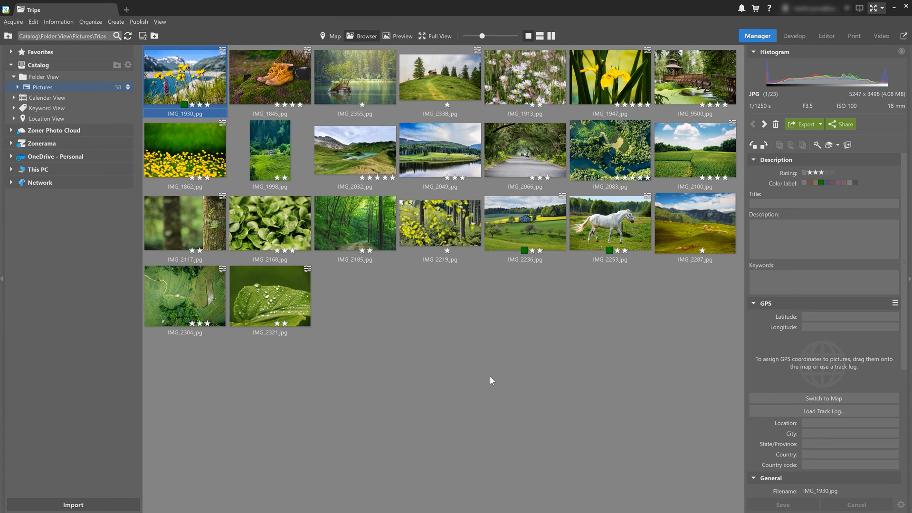
{"action": "mouse_move", "coordinate": [483, 492]}
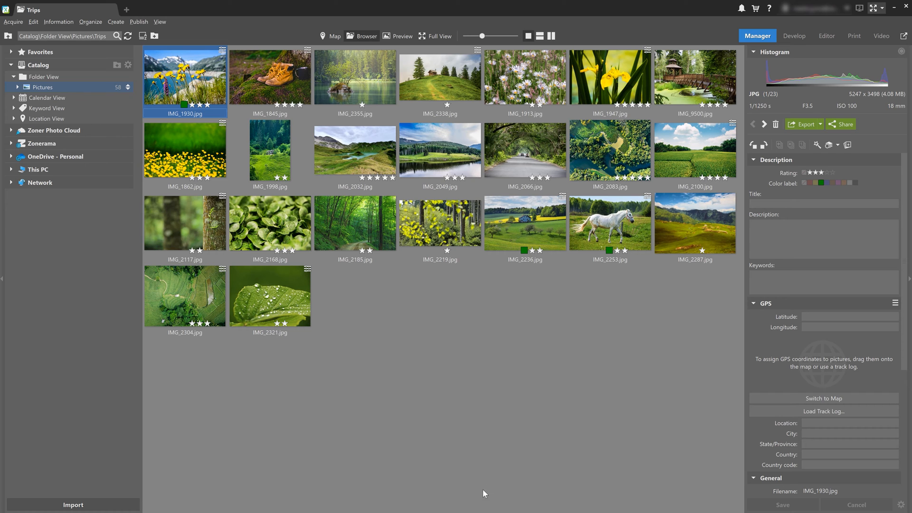
{"action": "mouse_move", "coordinate": [475, 471]}
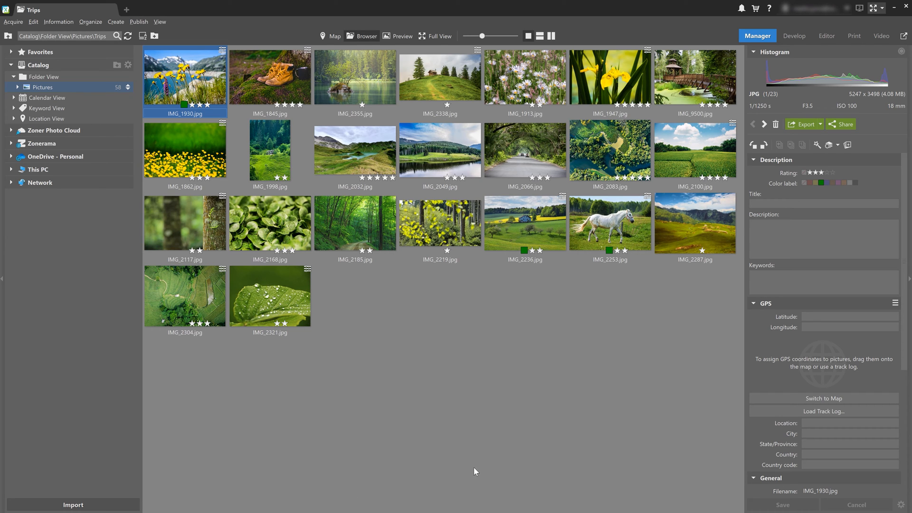
{"action": "mouse_move", "coordinate": [369, 37]}
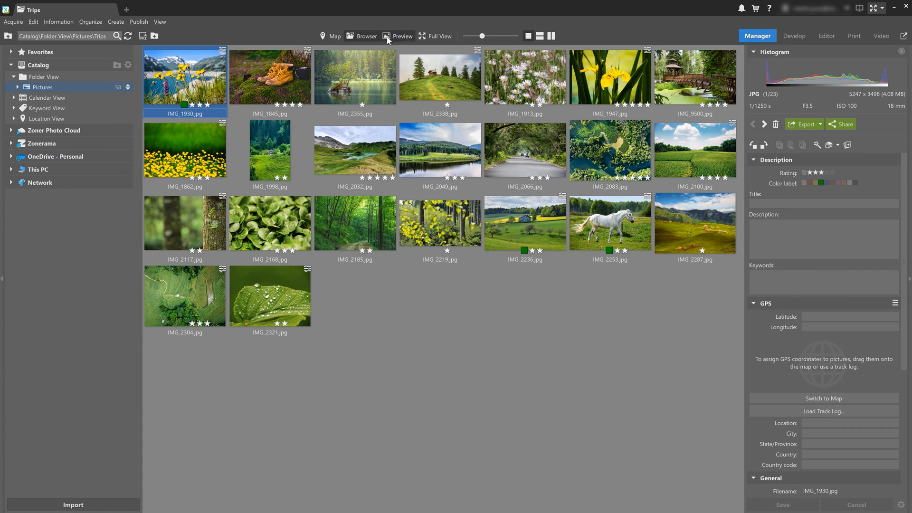
Step: Show IMG_1930 as a large preview with its info panel, then move to the Develop module
{"action": "left_click", "coordinate": [397, 36]}
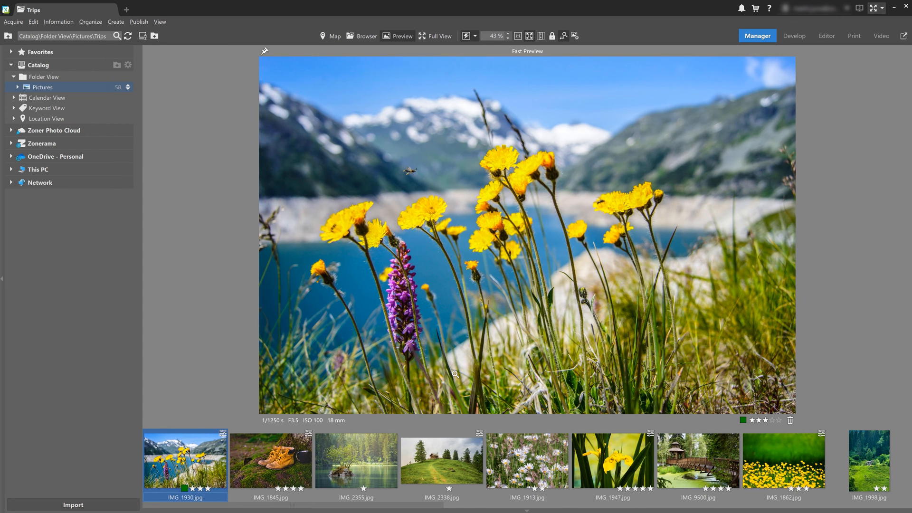
{"action": "left_click", "coordinate": [577, 35]}
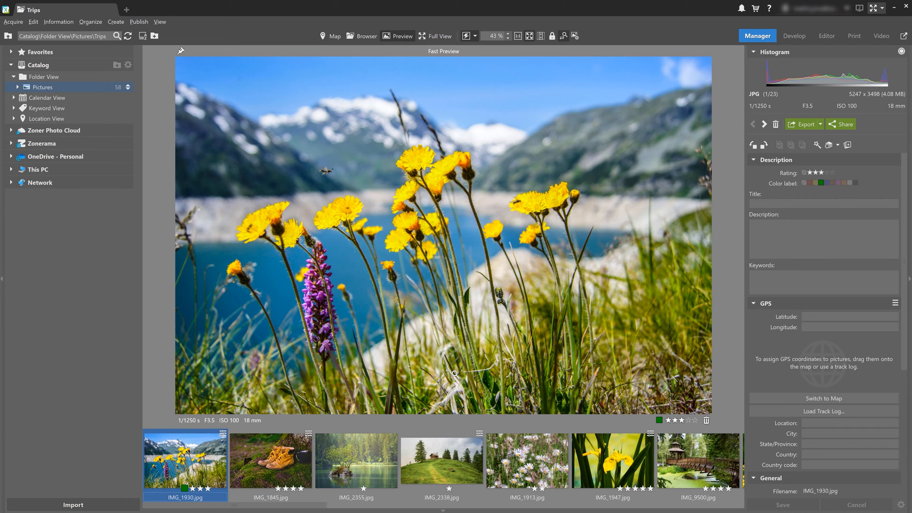
{"action": "mouse_move", "coordinate": [504, 333]}
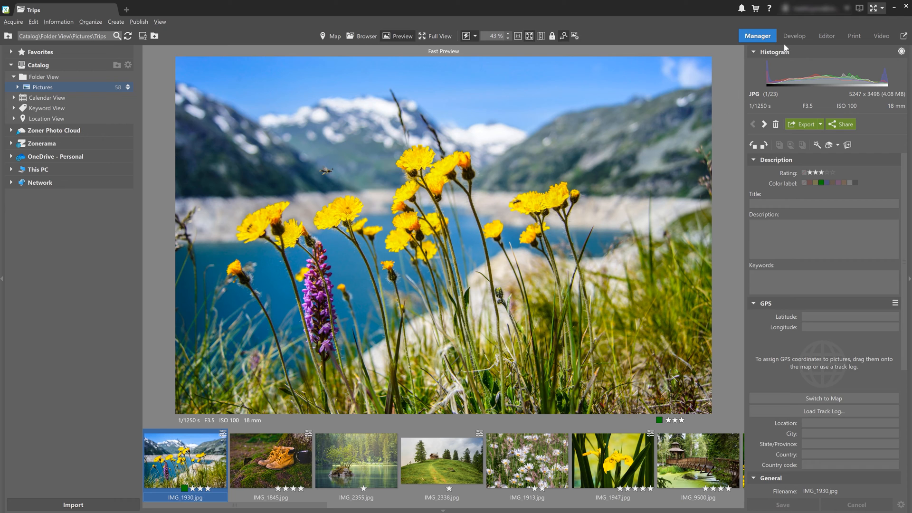
{"action": "left_click", "coordinate": [793, 36]}
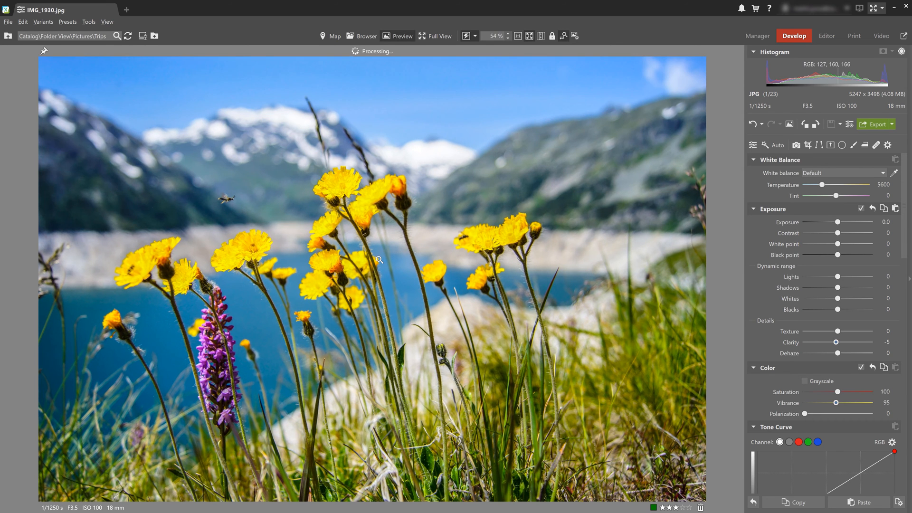
Step: Switch to Manager and back to Develop, then show the folder navigator beside the developed photo
{"action": "left_click", "coordinate": [757, 36]}
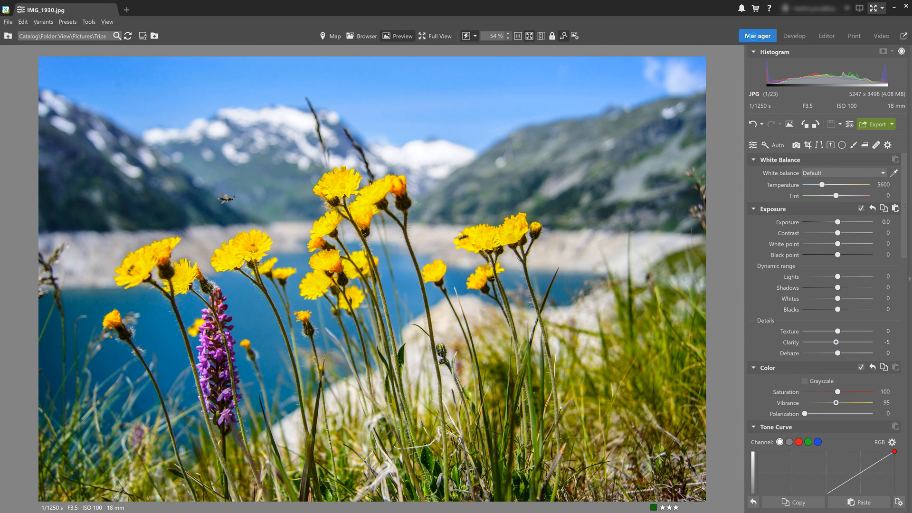
{"action": "left_click", "coordinate": [757, 36]}
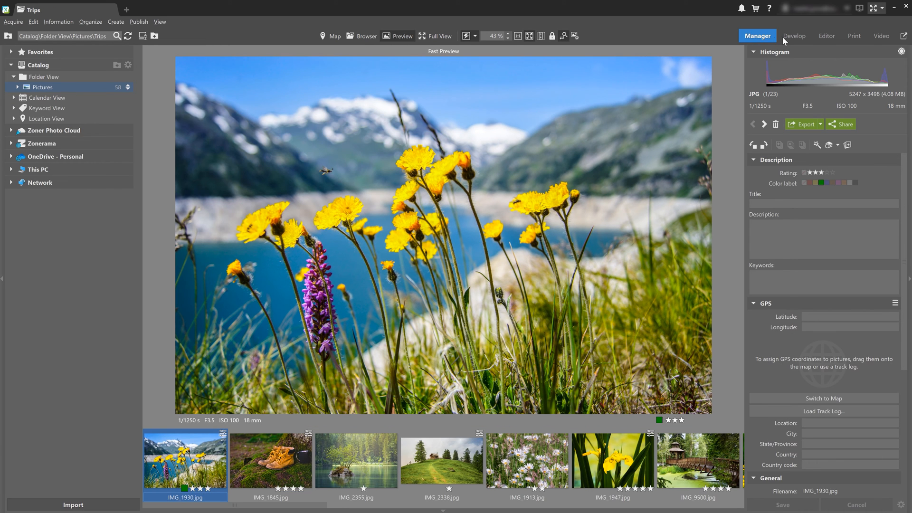
{"action": "left_click", "coordinate": [794, 36]}
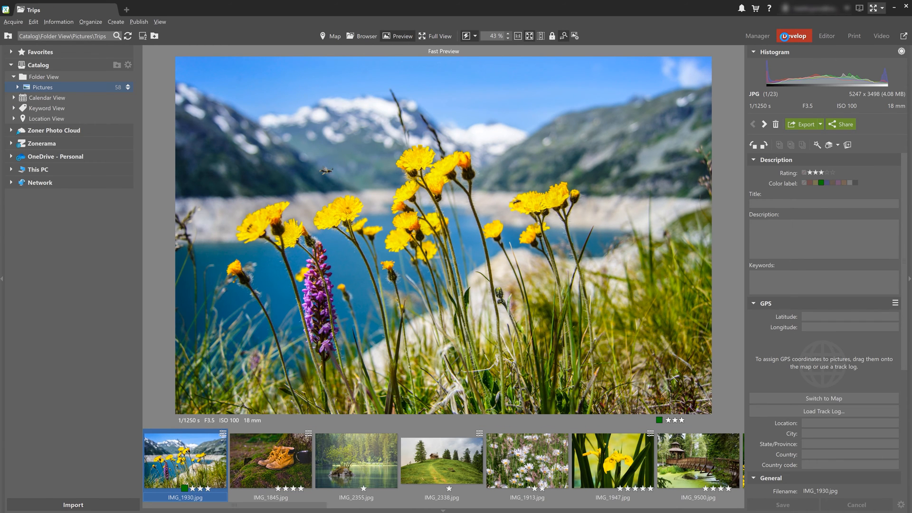
{"action": "double_click", "coordinate": [177, 467]}
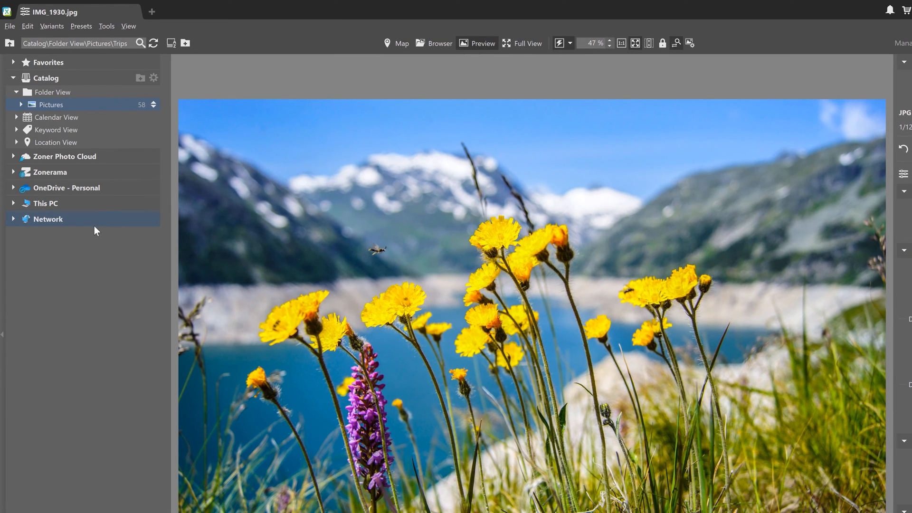
{"action": "mouse_move", "coordinate": [114, 180]}
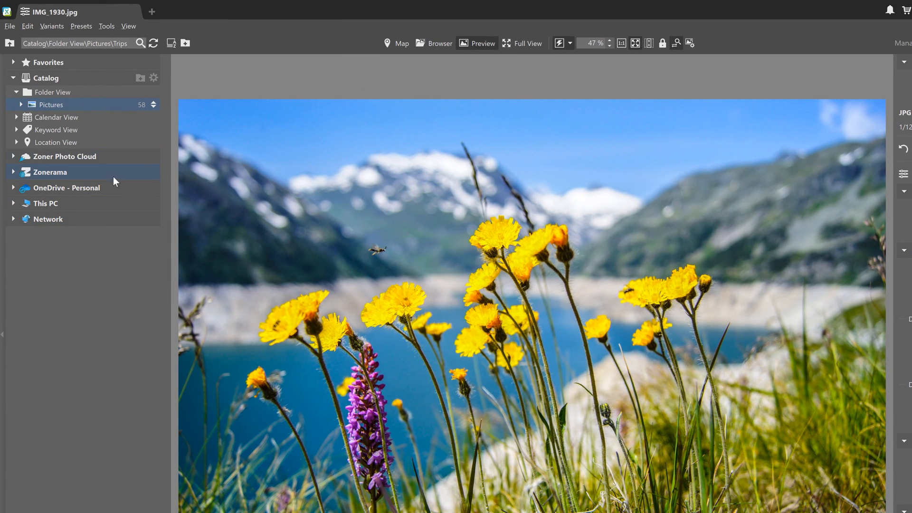
Step: Hide OneDrive - Personal from the navigator via its right-click menu
{"action": "right_click", "coordinate": [67, 187]}
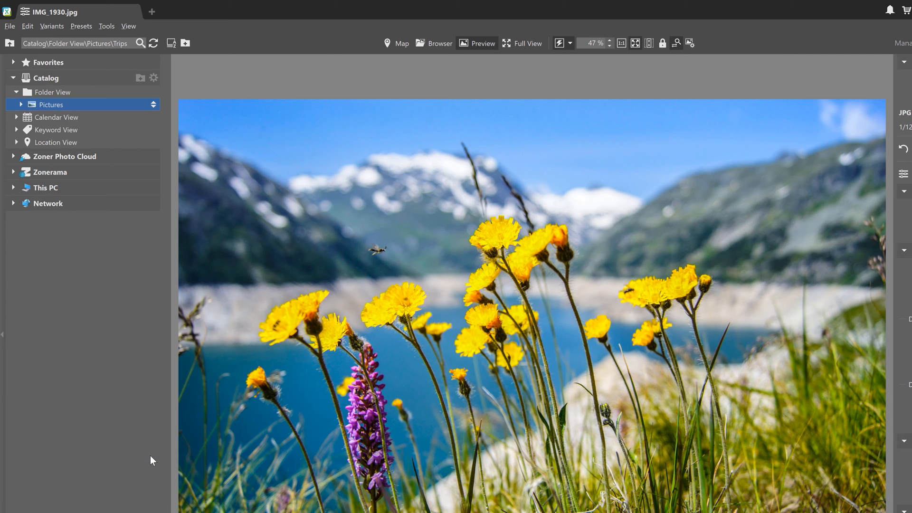
{"action": "left_click", "coordinate": [793, 35]}
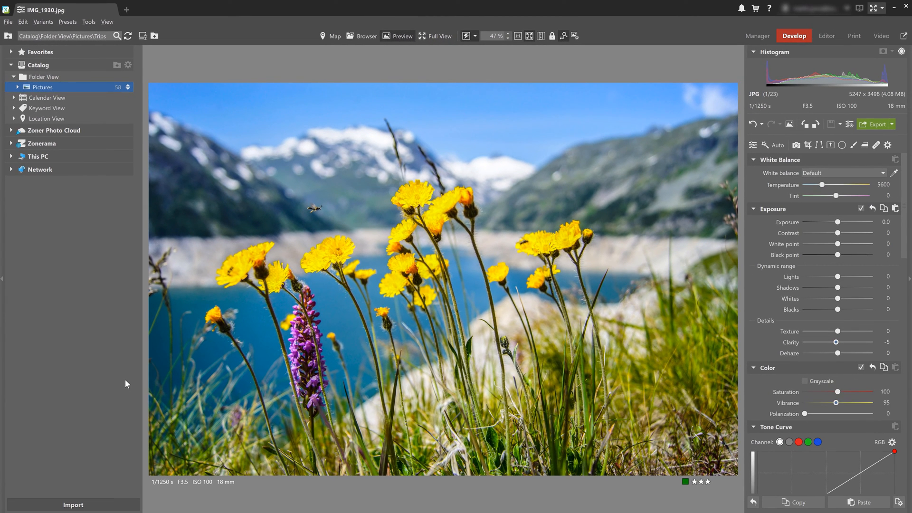
{"action": "mouse_move", "coordinate": [835, 307]}
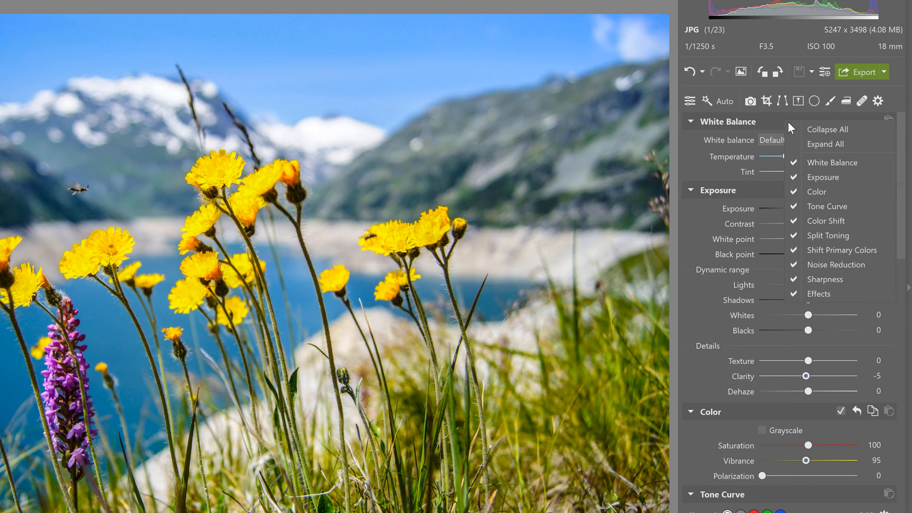
Step: Pick a Develop panel section option, then return to the Manager module with IMG_1930 previewed
{"action": "left_click", "coordinate": [792, 127]}
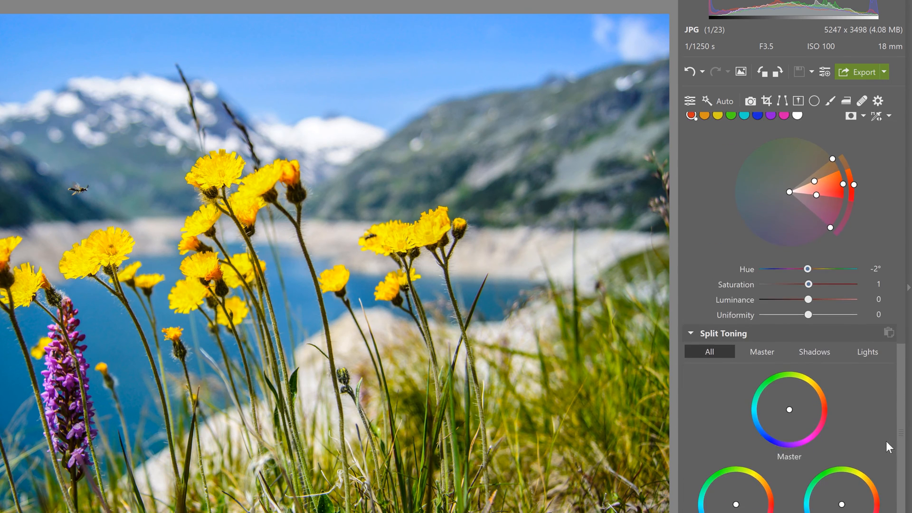
{"action": "scroll", "scroll_direction": "down", "scroll_amount": 3}
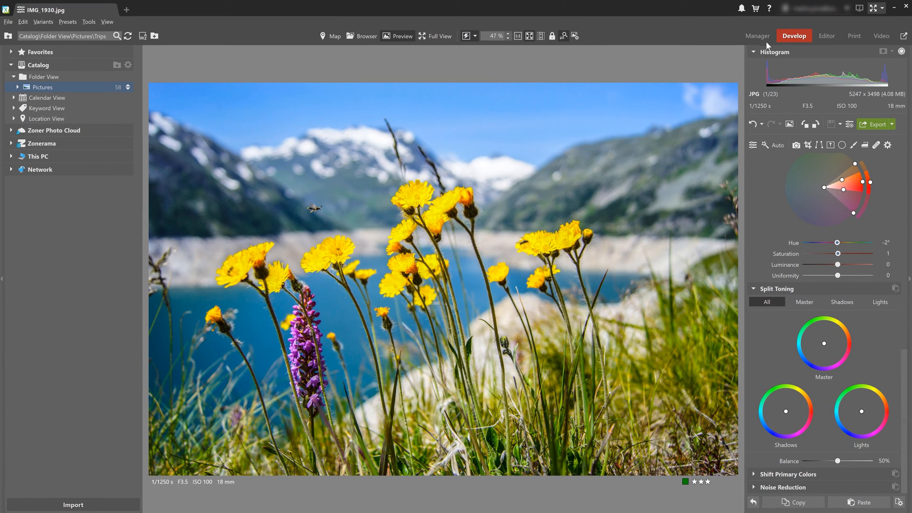
{"action": "left_click", "coordinate": [758, 36]}
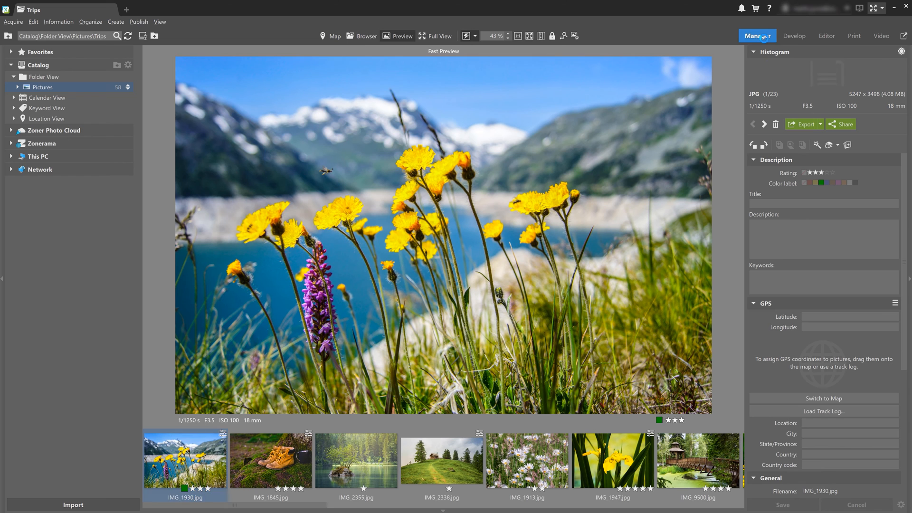
{"action": "left_click", "coordinate": [794, 36]}
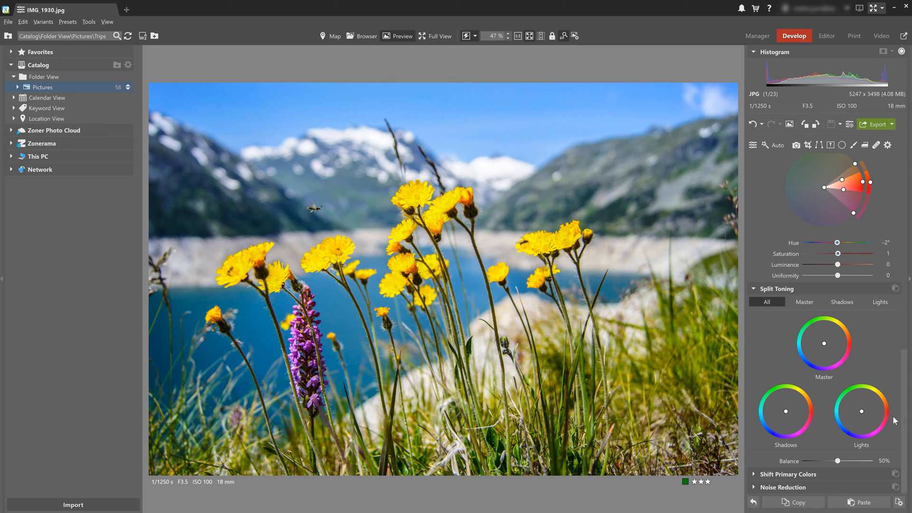
{"action": "mouse_move", "coordinate": [904, 422]}
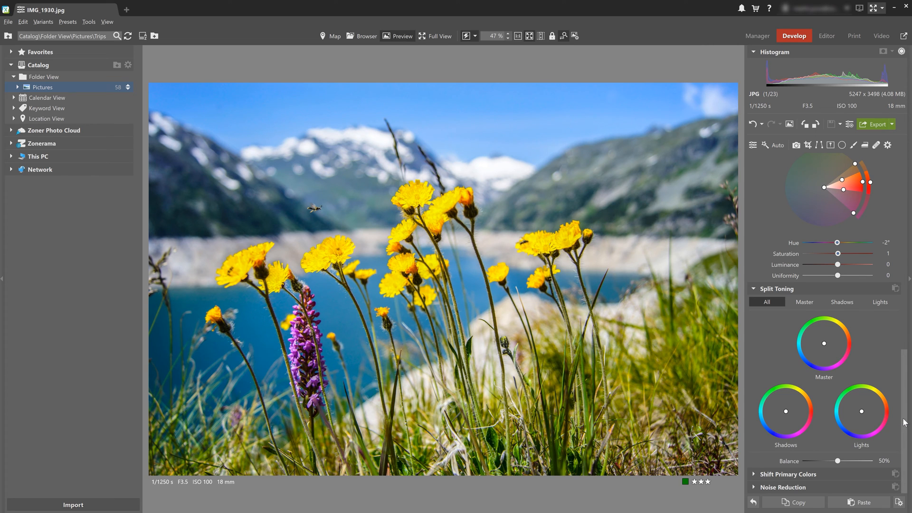
{"action": "mouse_move", "coordinate": [845, 490]}
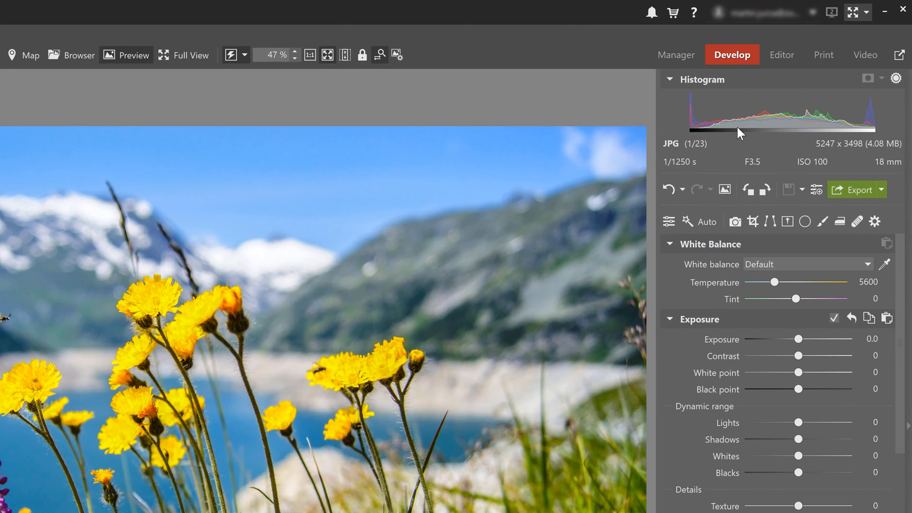
{"action": "mouse_move", "coordinate": [806, 121]}
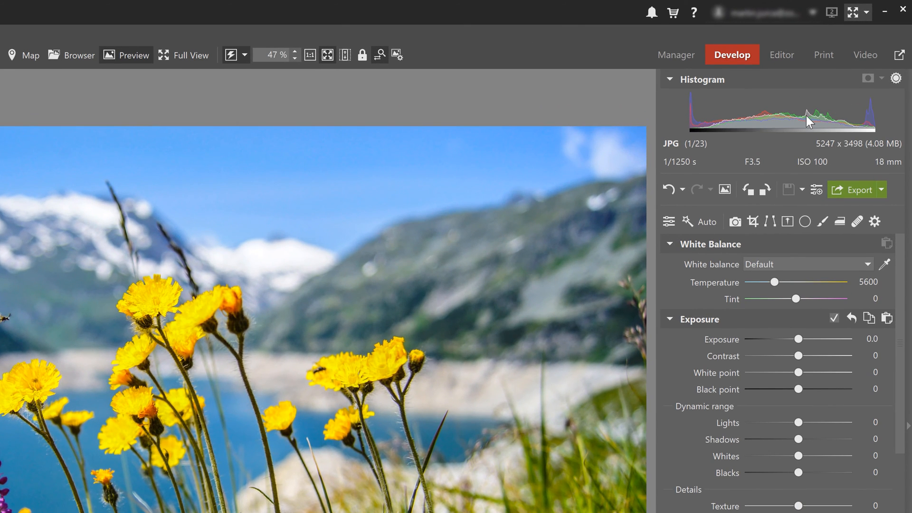
{"action": "mouse_move", "coordinate": [800, 122]}
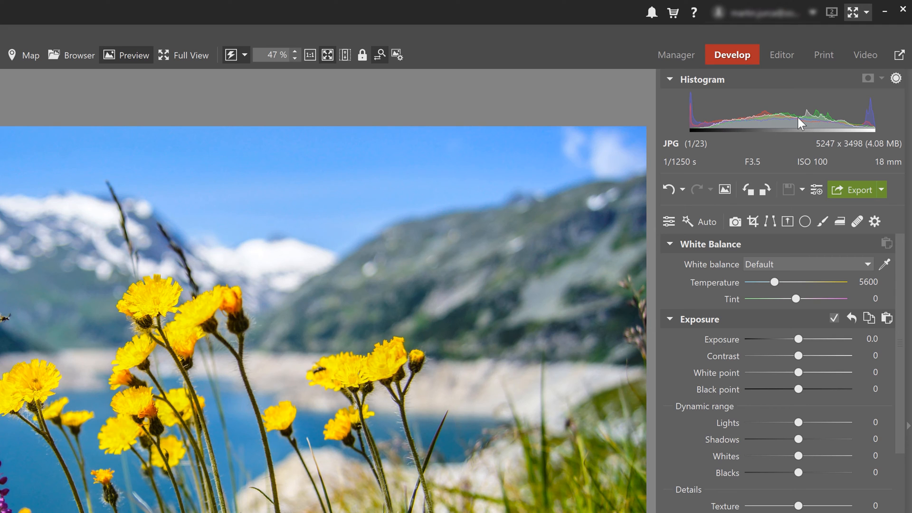
{"action": "mouse_move", "coordinate": [849, 128]}
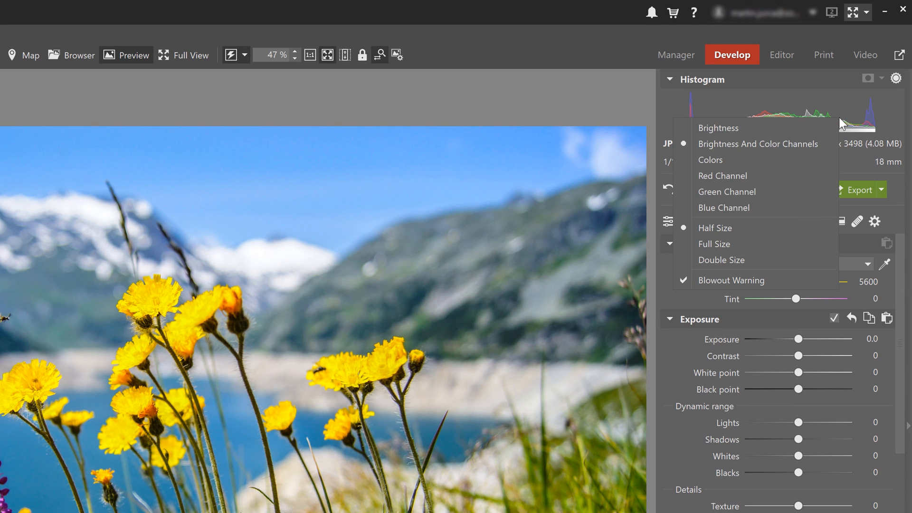
{"action": "mouse_move", "coordinate": [759, 244]}
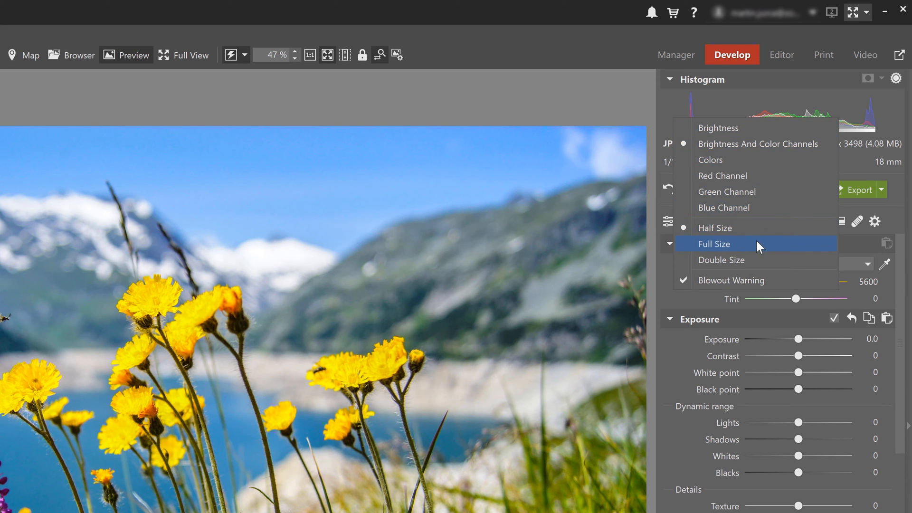
{"action": "left_click", "coordinate": [714, 244]}
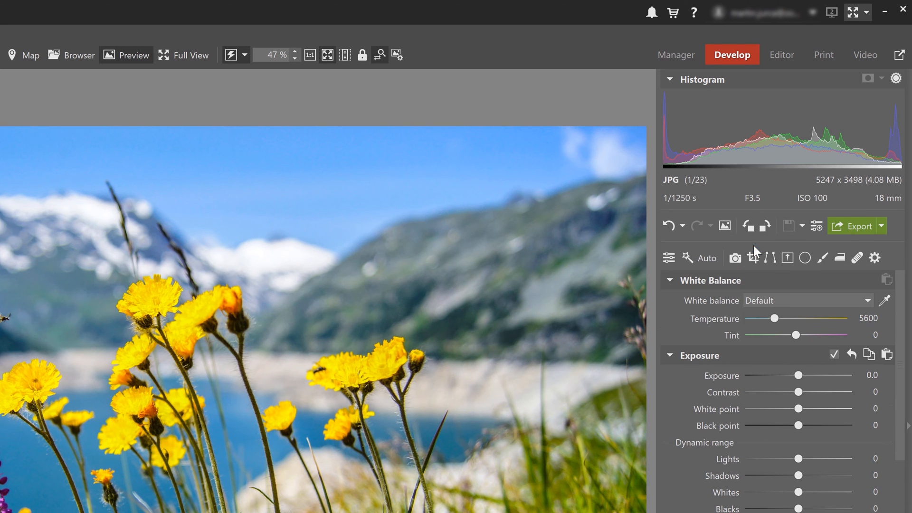
{"action": "left_click", "coordinate": [896, 78]}
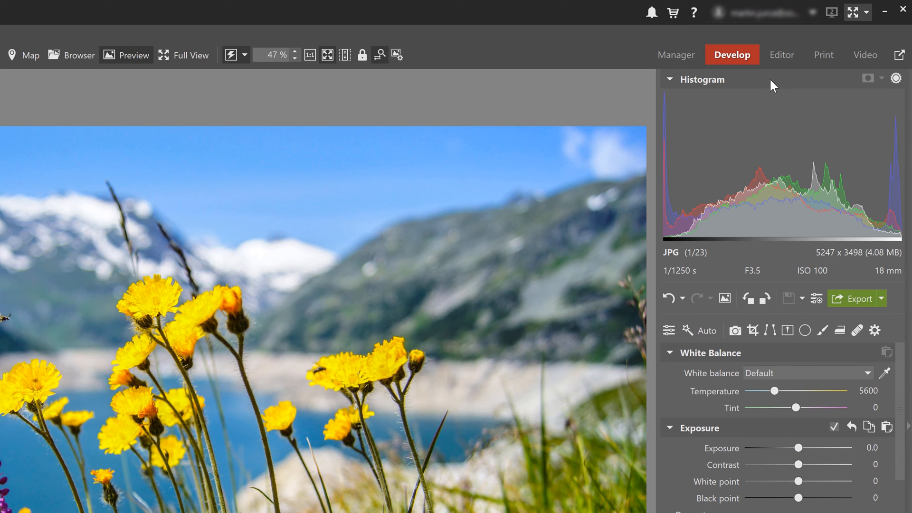
{"action": "left_click", "coordinate": [897, 78]}
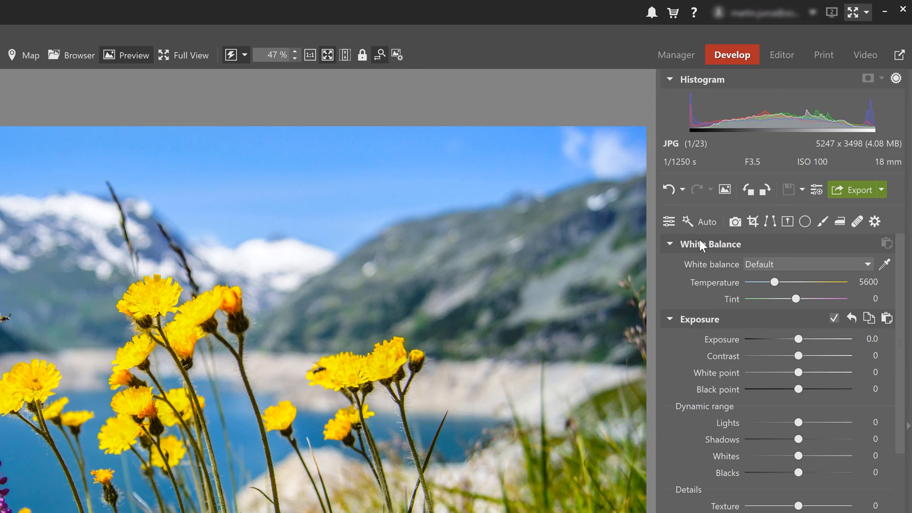
{"action": "mouse_move", "coordinate": [676, 55]}
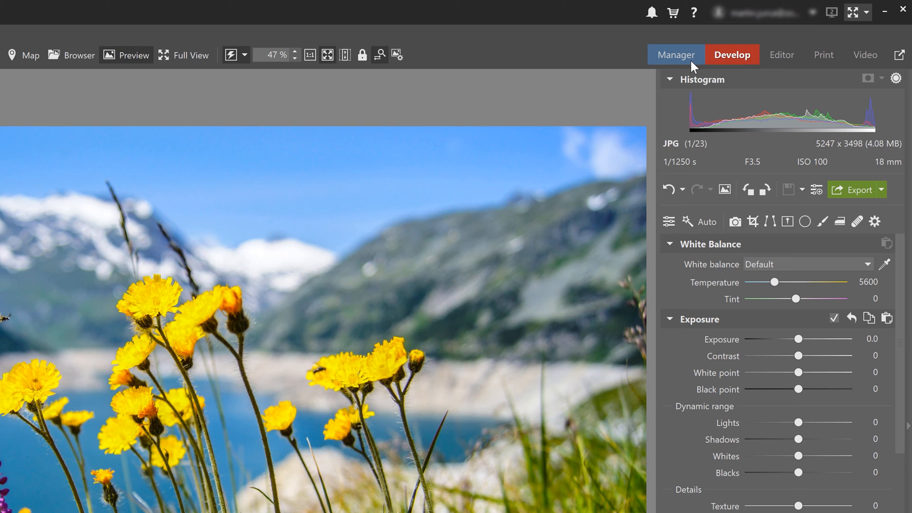
Step: Return to Manager, show the Trips folder as a thumbnail grid, and open the account dropdown
{"action": "left_click", "coordinate": [676, 55]}
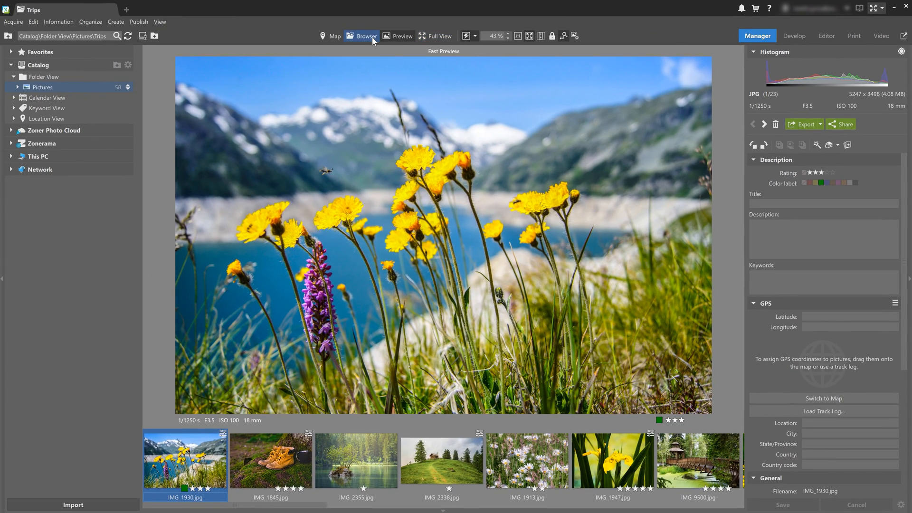
{"action": "left_click", "coordinate": [363, 36]}
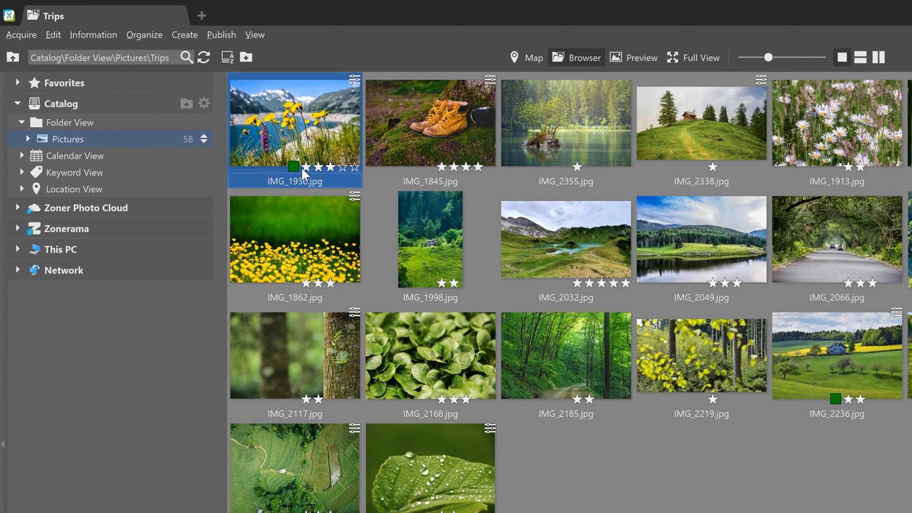
{"action": "left_click", "coordinate": [353, 167]}
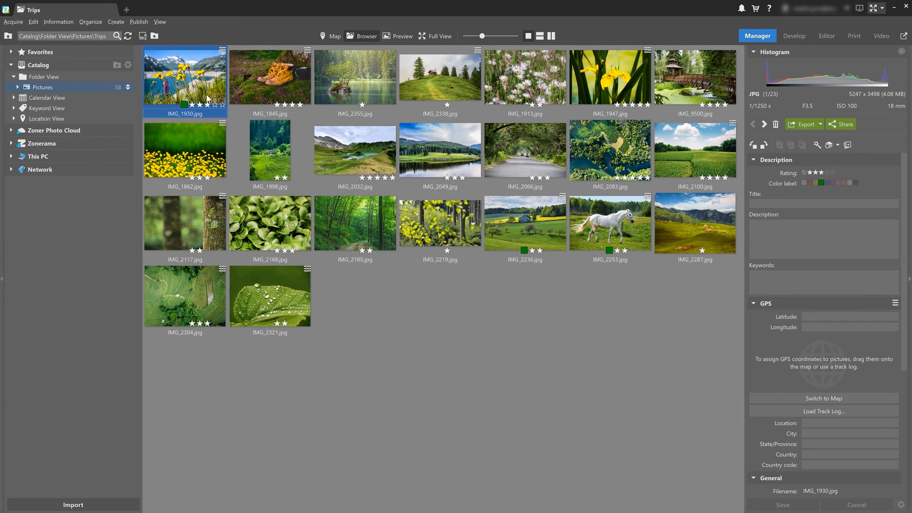
{"action": "mouse_move", "coordinate": [241, 97]}
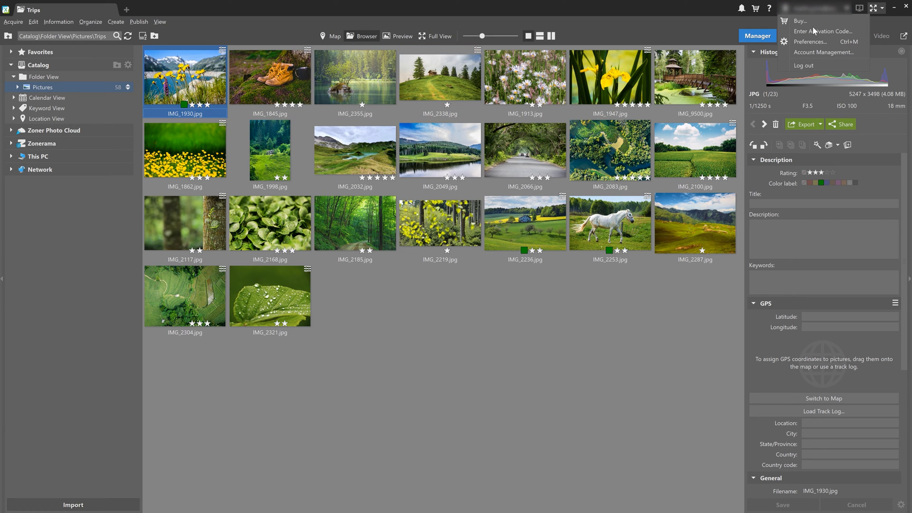
Step: In Preferences > Thumbnails, toggle Show filenames off and back on, applying each change
{"action": "left_click", "coordinate": [809, 41]}
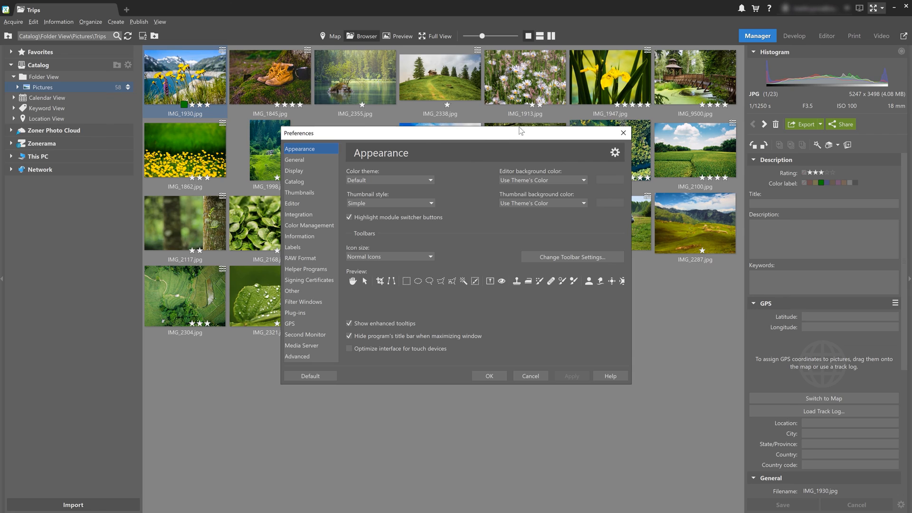
{"action": "left_click", "coordinate": [299, 192]}
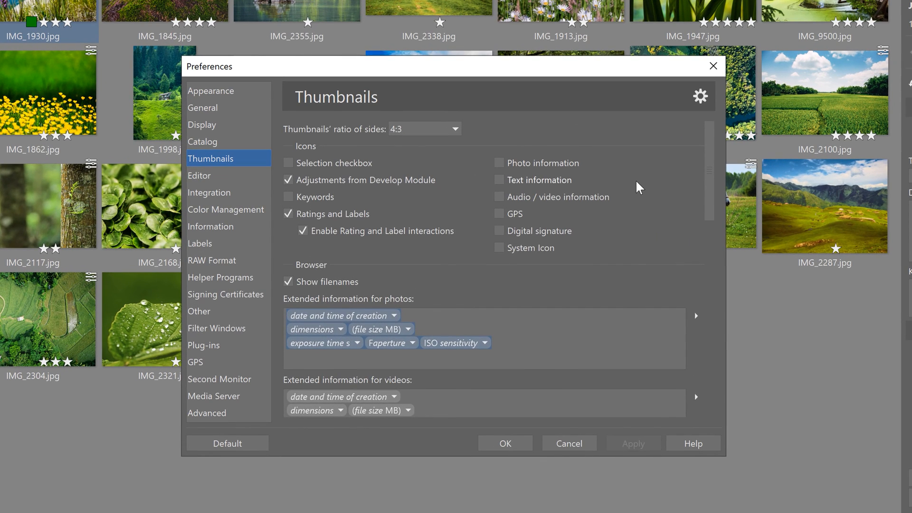
{"action": "mouse_move", "coordinate": [649, 153]}
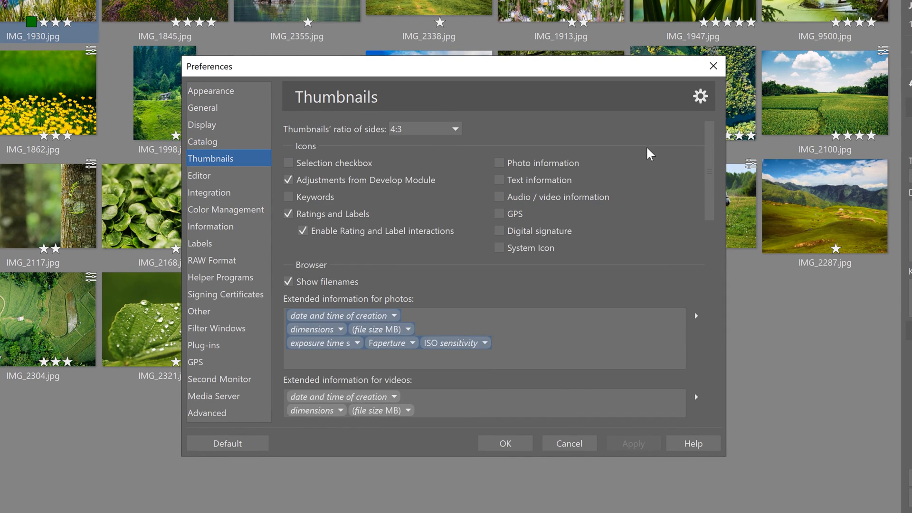
{"action": "mouse_move", "coordinate": [644, 158]}
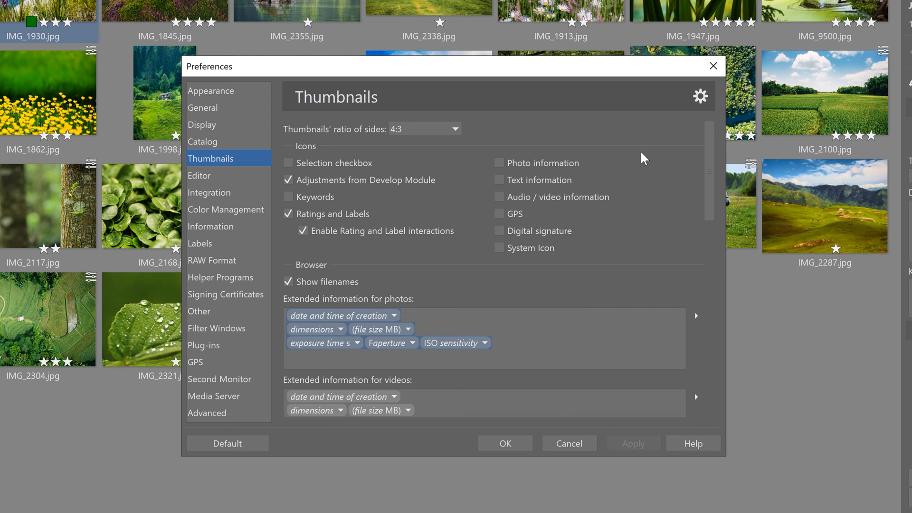
{"action": "mouse_move", "coordinate": [335, 222]}
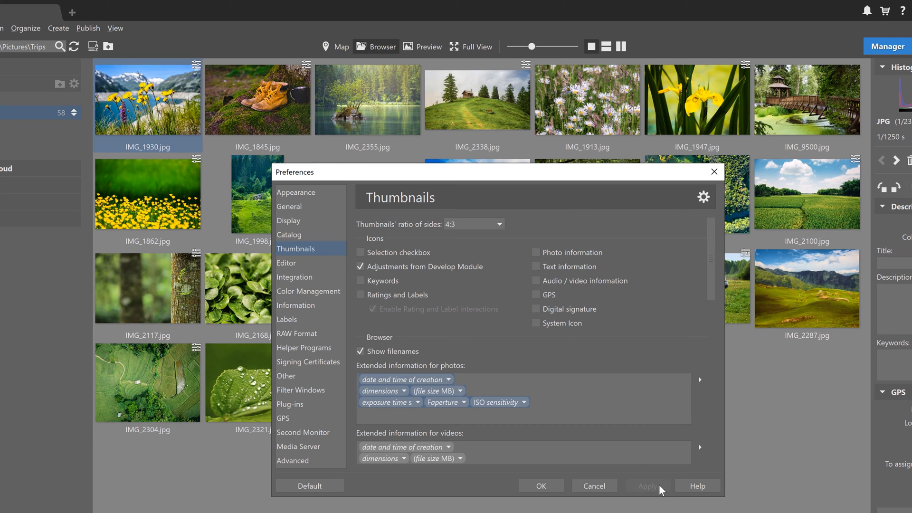
{"action": "mouse_move", "coordinate": [660, 491]}
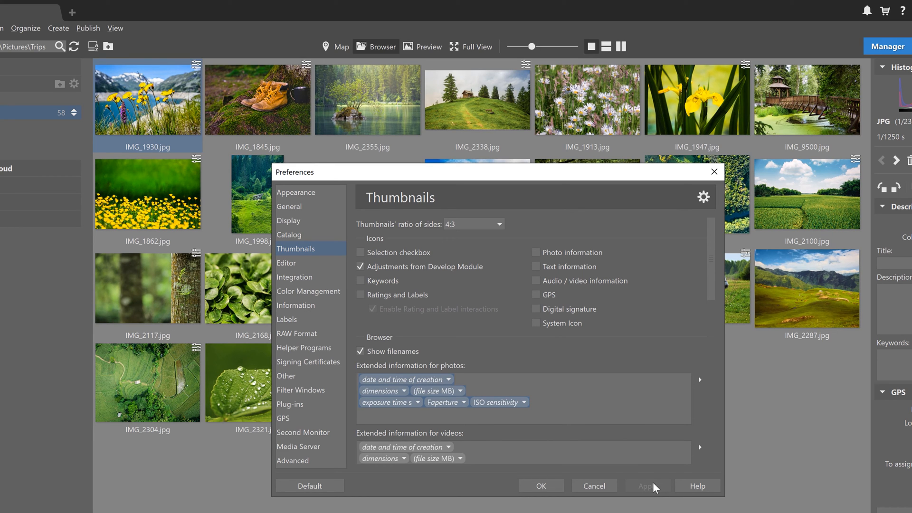
{"action": "mouse_move", "coordinate": [394, 358]}
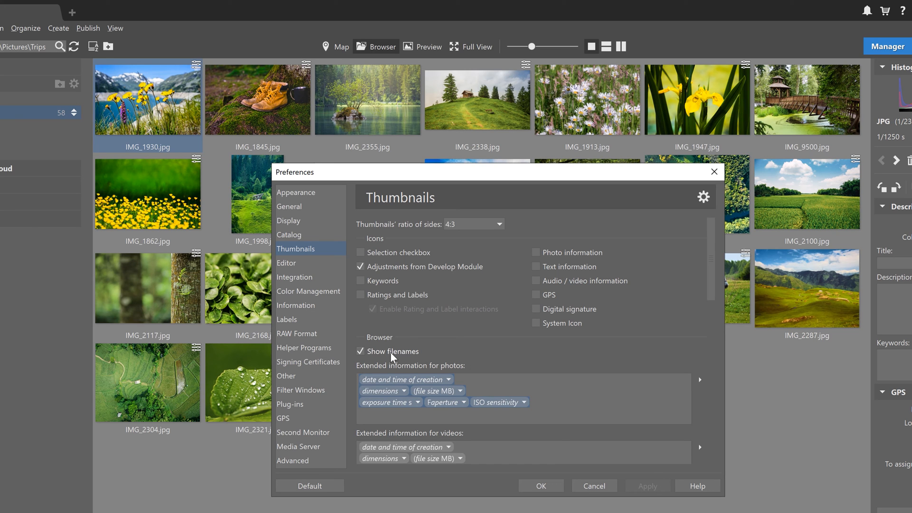
{"action": "left_click", "coordinate": [360, 352]}
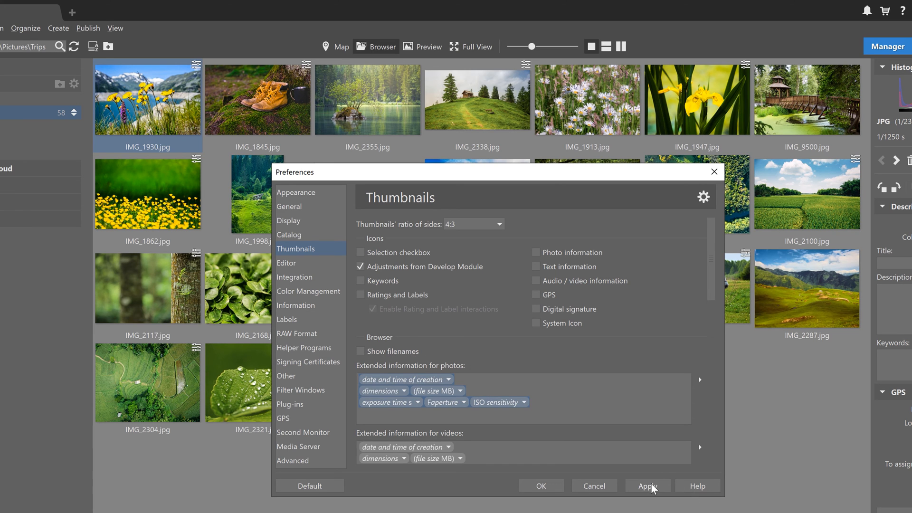
{"action": "left_click", "coordinate": [647, 499]}
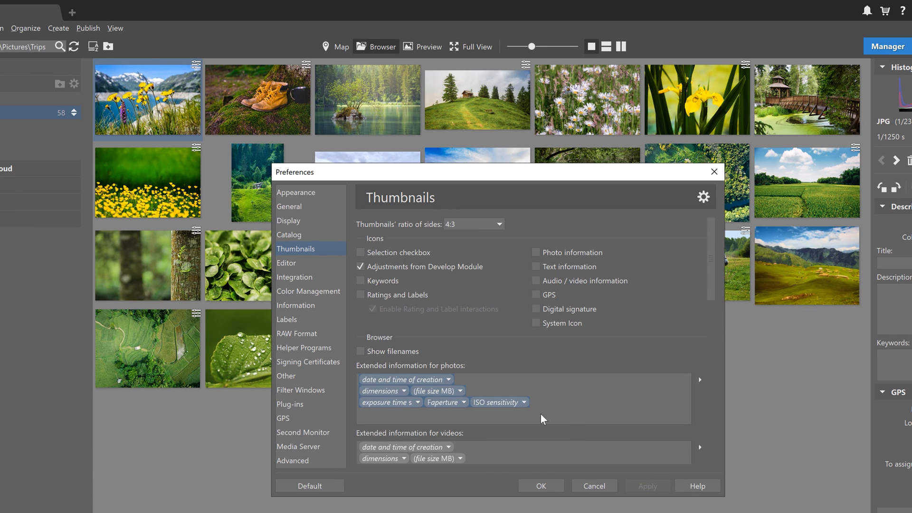
{"action": "left_click", "coordinate": [360, 351]}
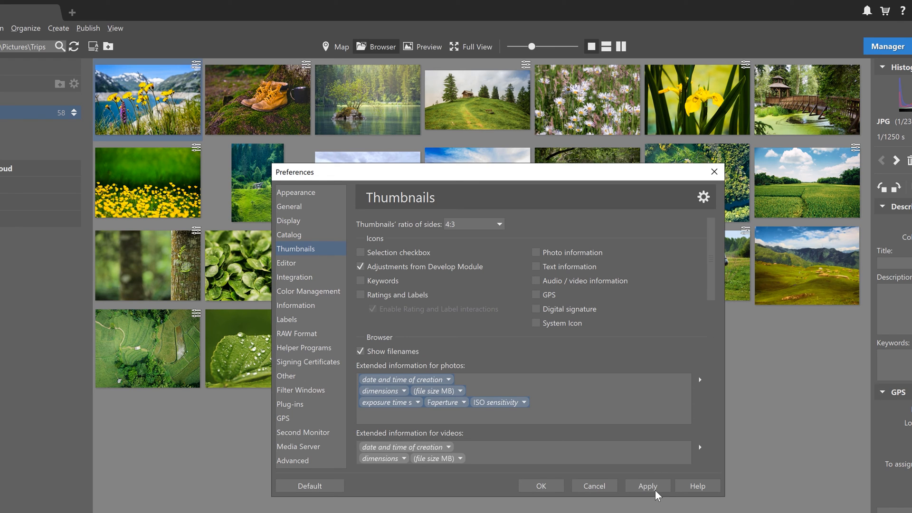
{"action": "left_click", "coordinate": [648, 485]}
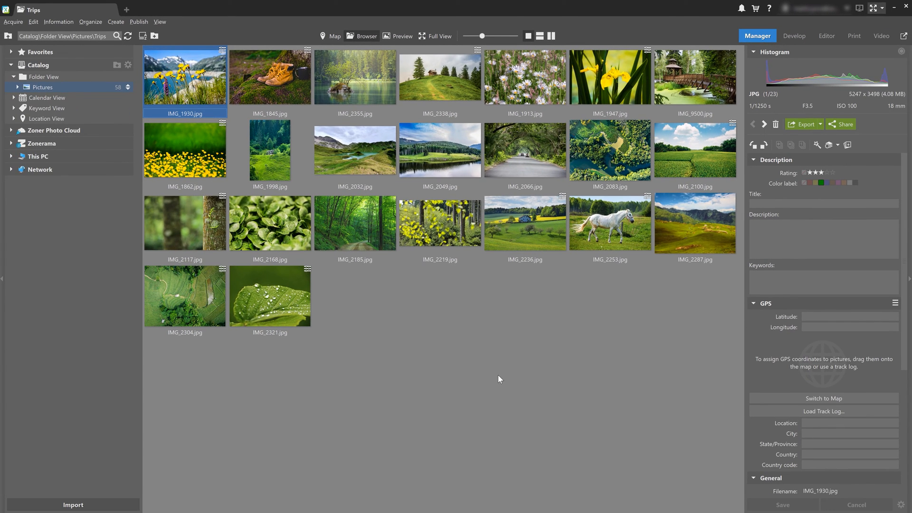
{"action": "mouse_move", "coordinate": [498, 370]}
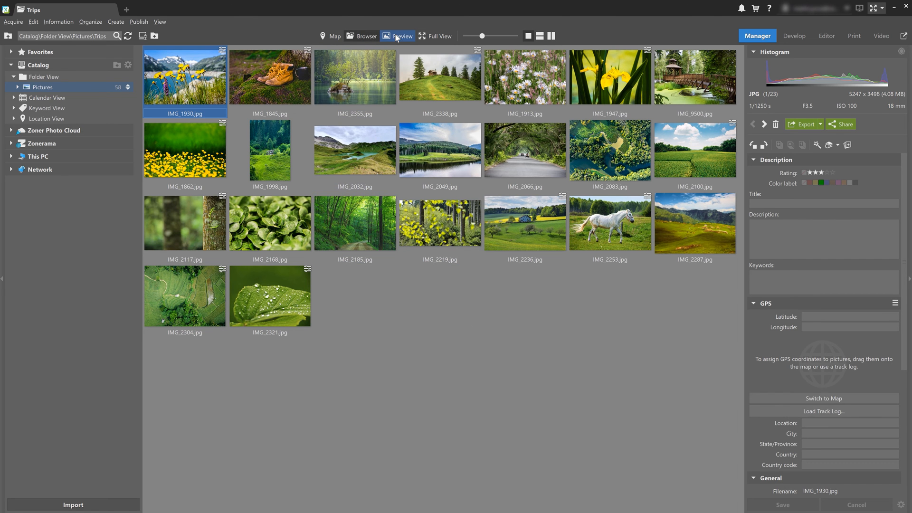
Step: Show IMG_1930 large in Preview mode with the Trips filmstrip beneath
{"action": "left_click", "coordinate": [396, 36]}
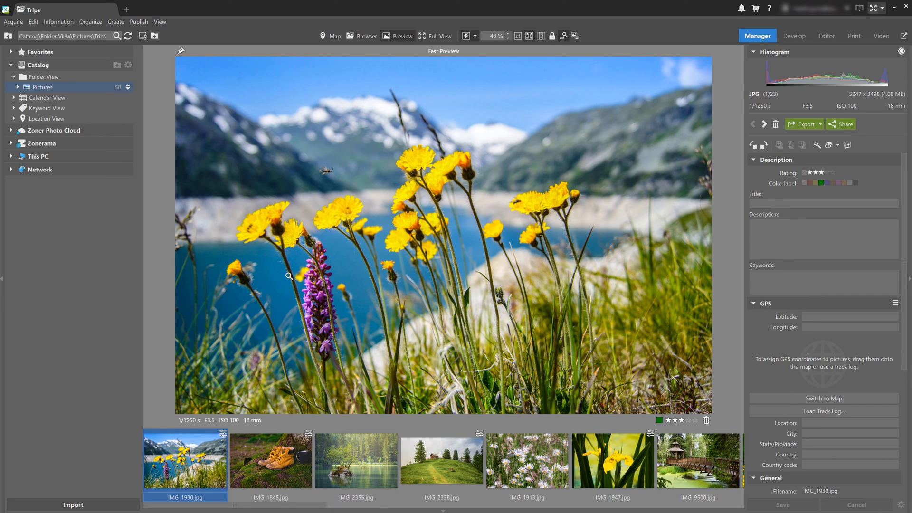
{"action": "mouse_move", "coordinate": [478, 400]}
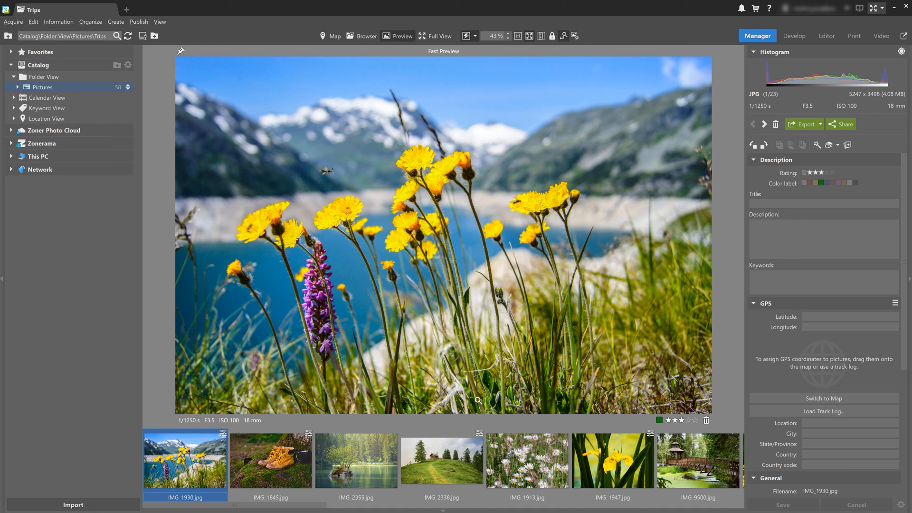
{"action": "mouse_move", "coordinate": [690, 423]}
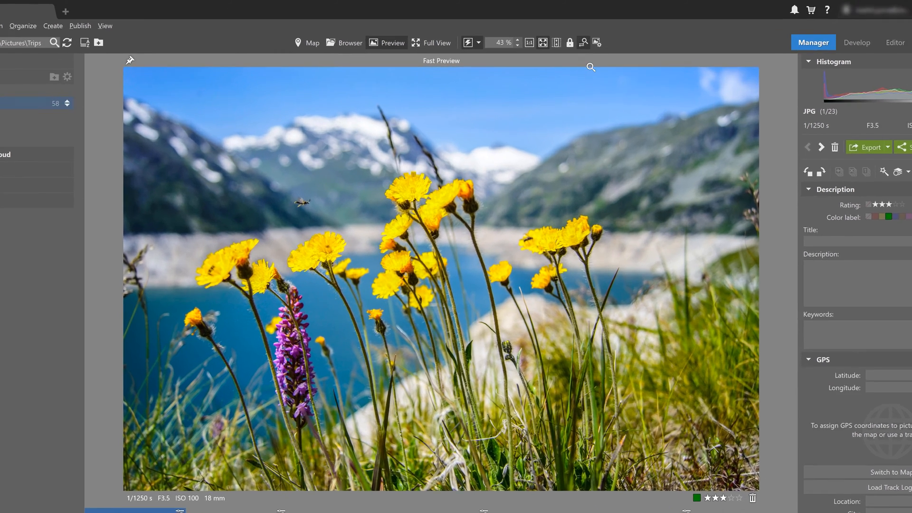
Step: In Setup Preview Information, add a two-column information row above the preview
{"action": "left_click", "coordinate": [645, 57]}
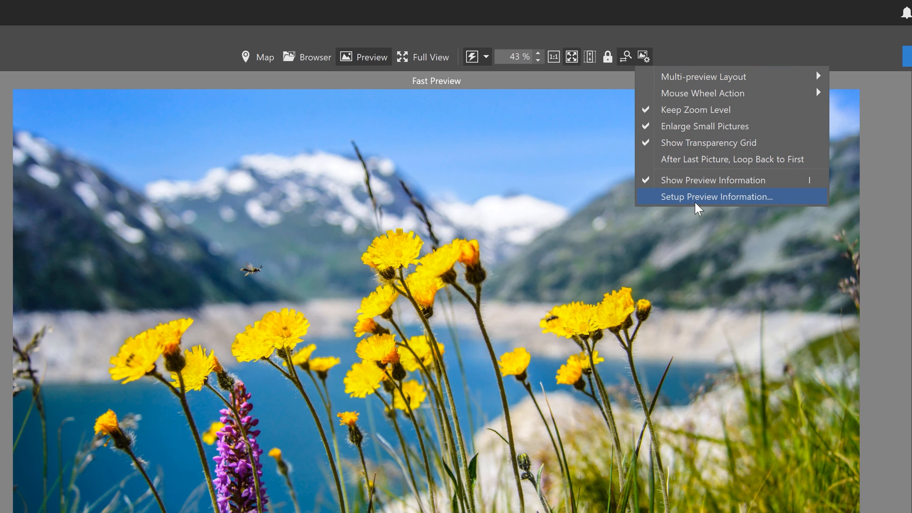
{"action": "left_click", "coordinate": [716, 196]}
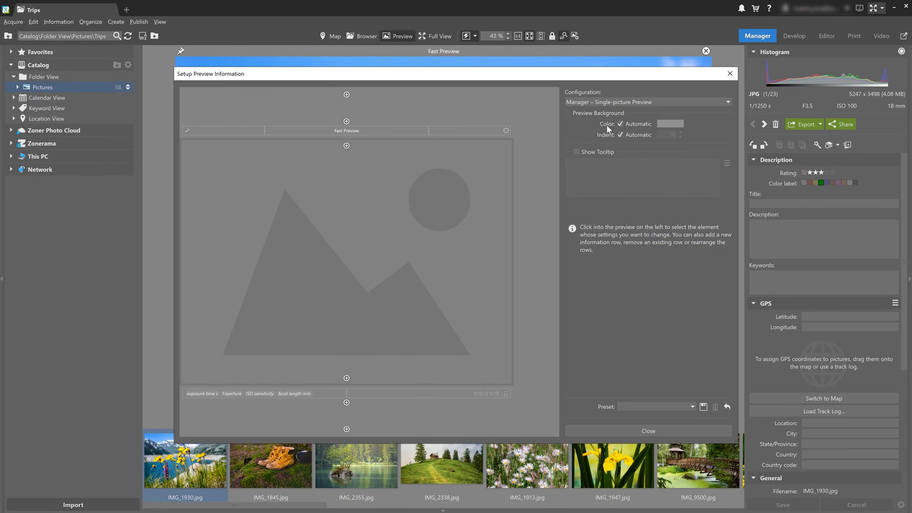
{"action": "mouse_move", "coordinate": [344, 422]}
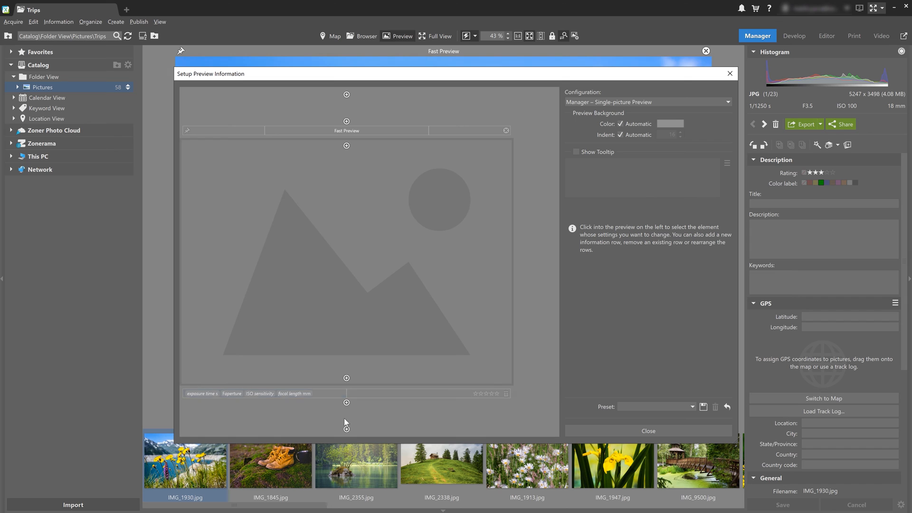
{"action": "mouse_move", "coordinate": [359, 390]}
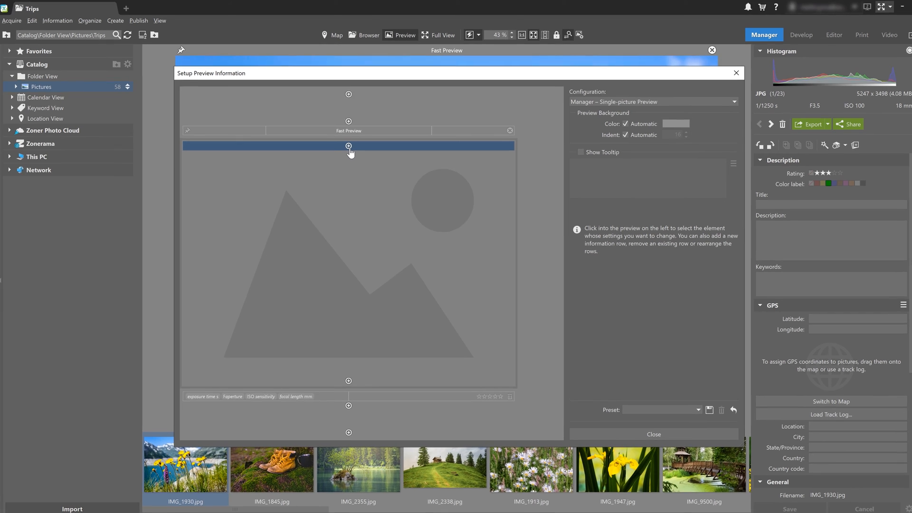
{"action": "left_click", "coordinate": [348, 146]}
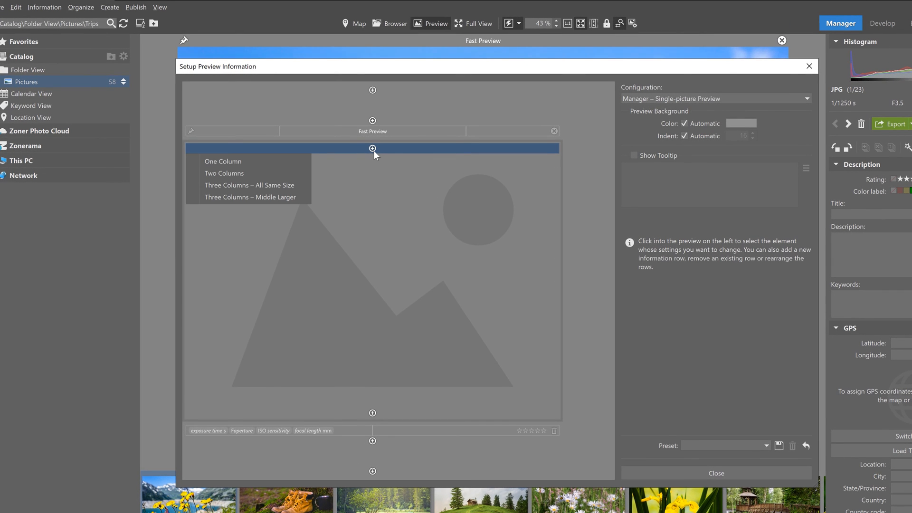
{"action": "mouse_move", "coordinate": [268, 173]}
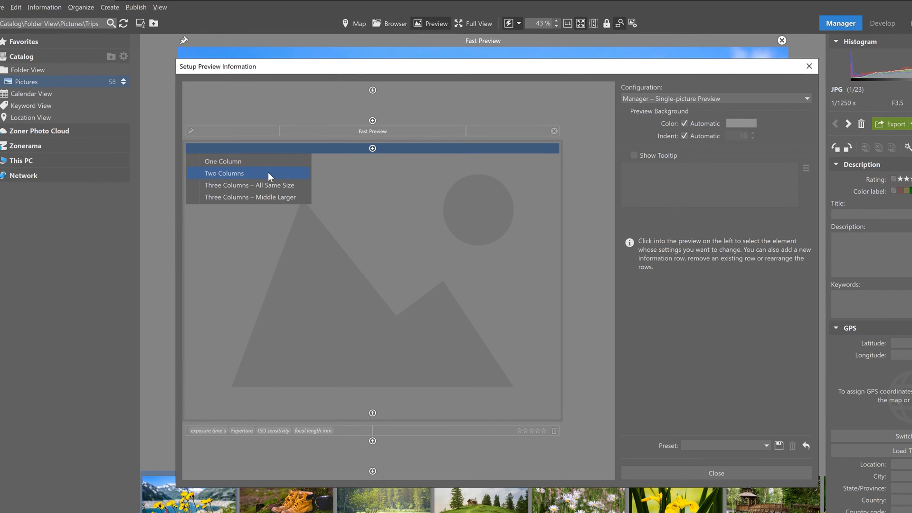
{"action": "left_click", "coordinate": [224, 173]}
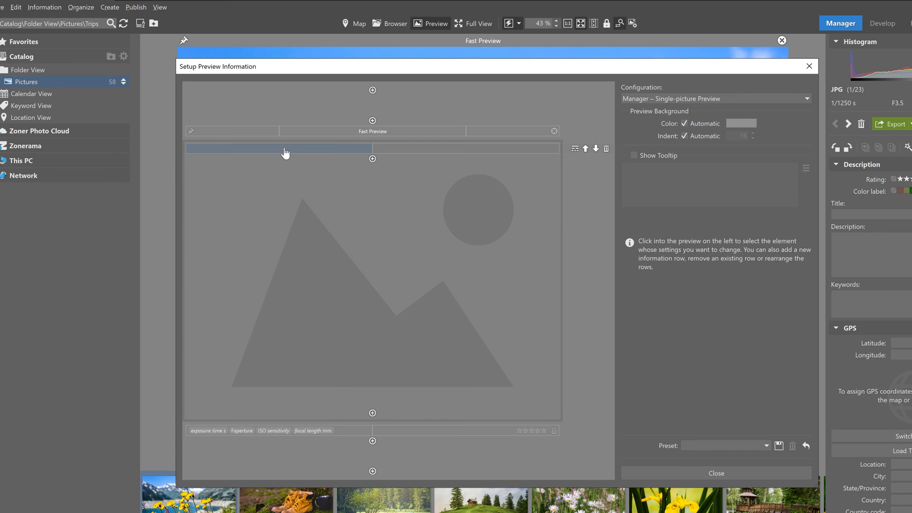
Step: Set the left cell of the new row to show File Name and Order
{"action": "left_click", "coordinate": [285, 148]}
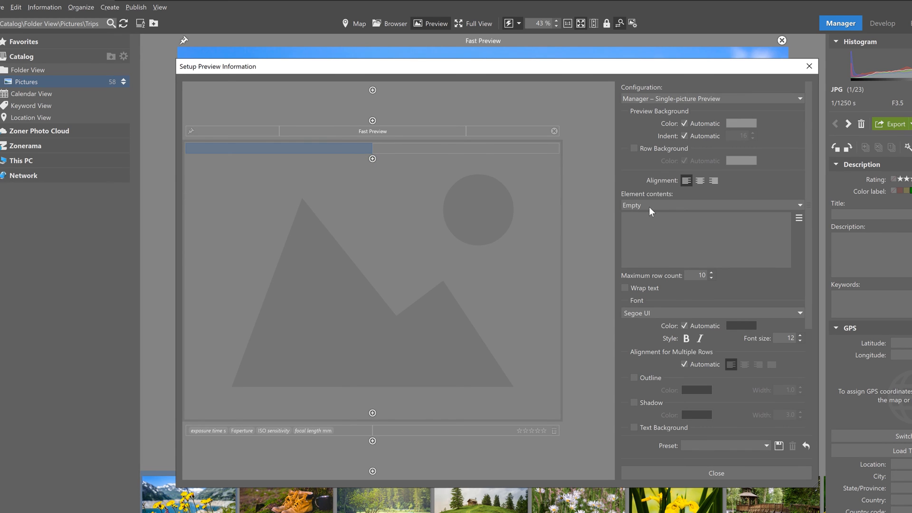
{"action": "left_click", "coordinate": [711, 205]}
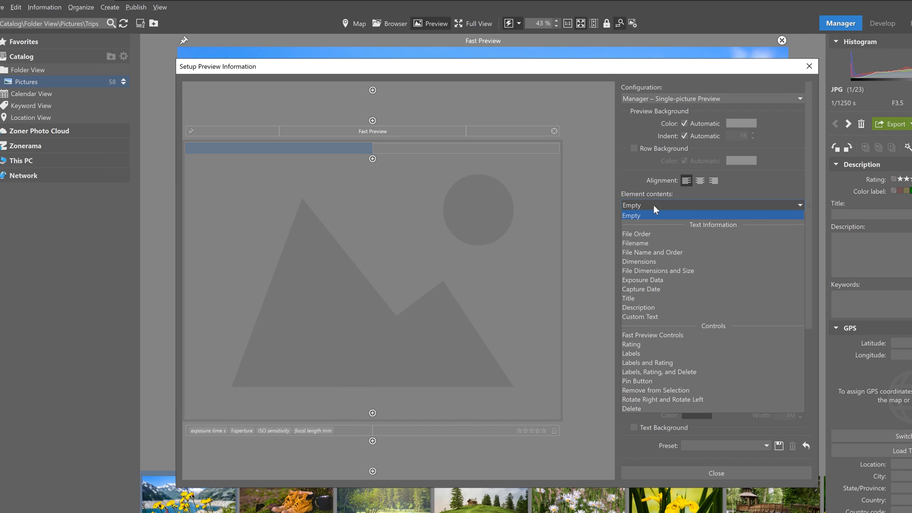
{"action": "left_click", "coordinate": [651, 252]}
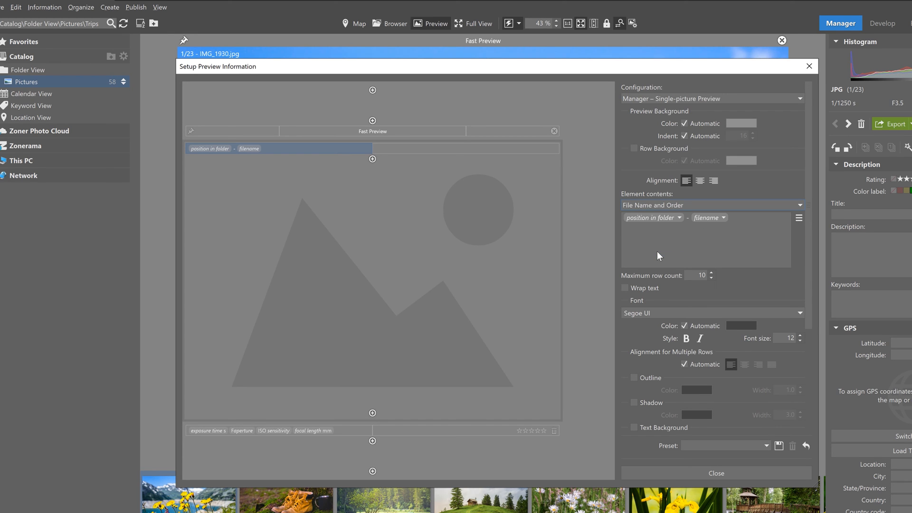
{"action": "mouse_move", "coordinate": [471, 80]}
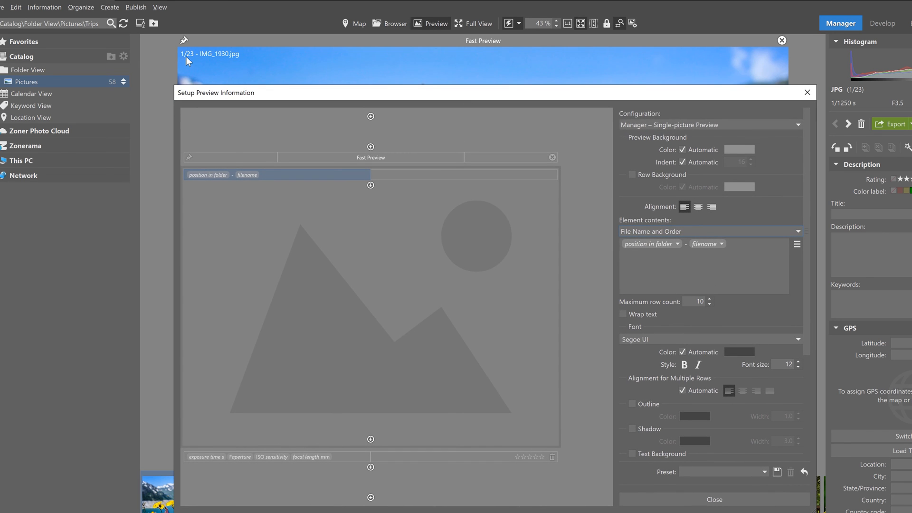
{"action": "mouse_move", "coordinate": [460, 74]}
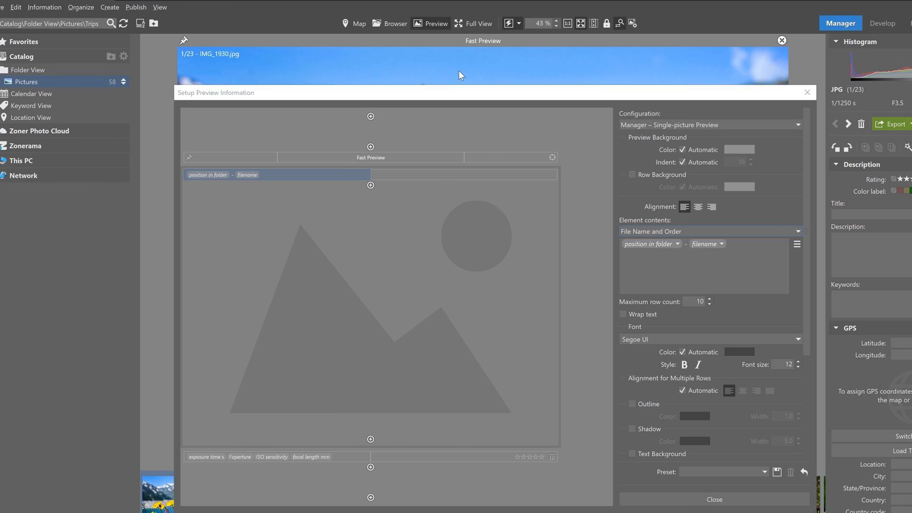
{"action": "mouse_move", "coordinate": [466, 85]}
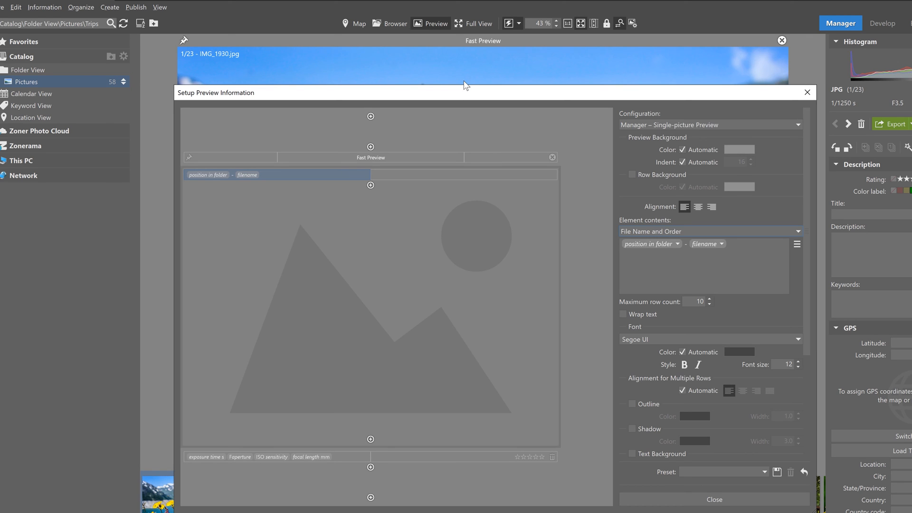
{"action": "mouse_move", "coordinate": [799, 371]}
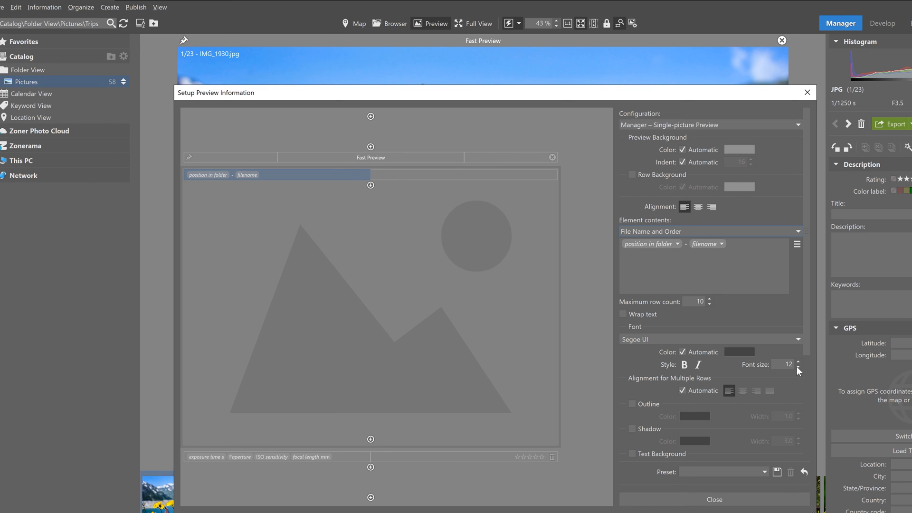
Step: Raise the overlay font size to 24, add a shadow of width 10.0, and close the setup
{"action": "left_click", "coordinate": [799, 361]}
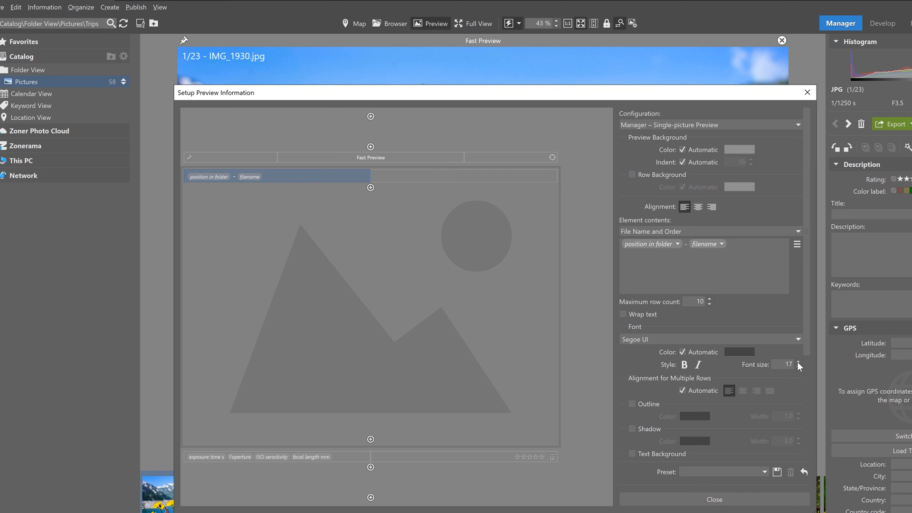
{"action": "left_click", "coordinate": [799, 363]}
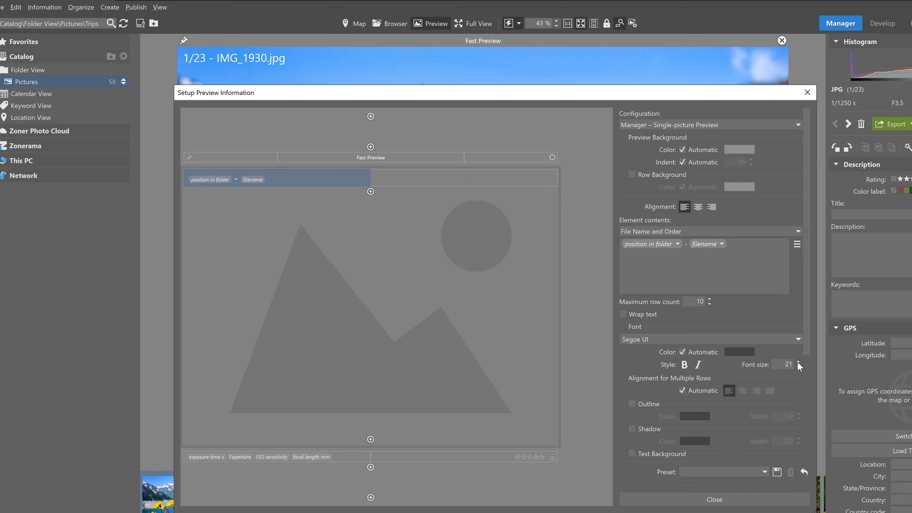
{"action": "left_click", "coordinate": [799, 363]}
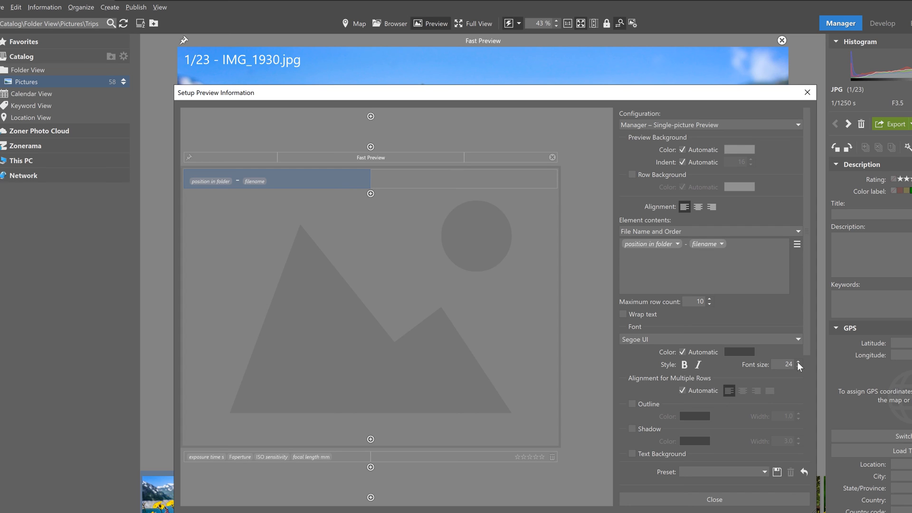
{"action": "mouse_move", "coordinate": [630, 433]}
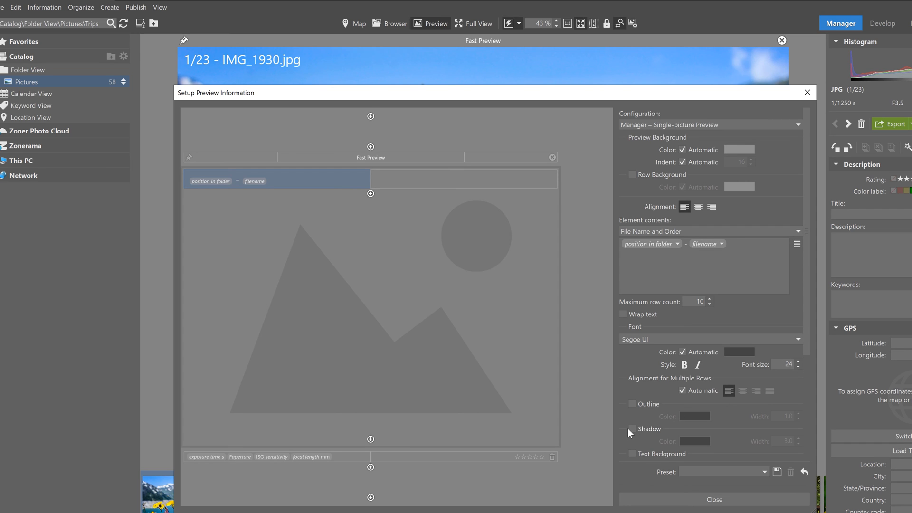
{"action": "left_click", "coordinate": [631, 429]}
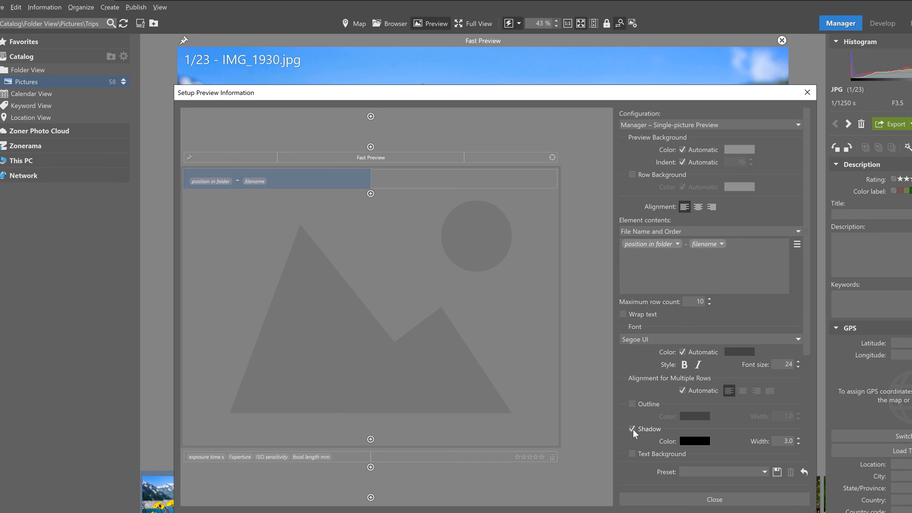
{"action": "mouse_move", "coordinate": [799, 443]}
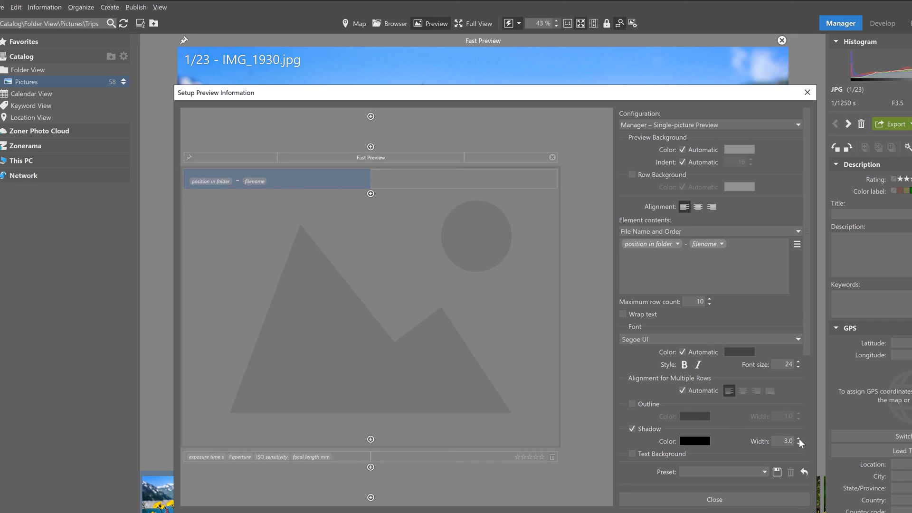
{"action": "left_click", "coordinate": [799, 438]}
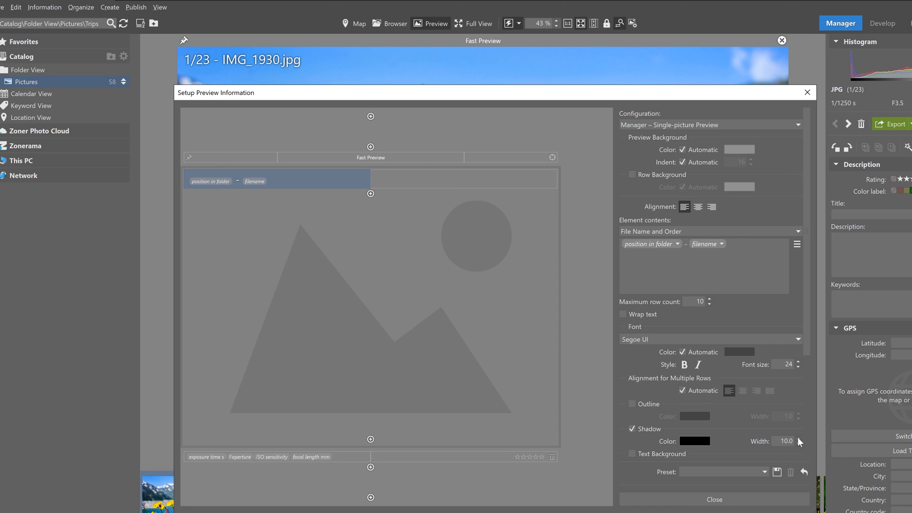
{"action": "mouse_move", "coordinate": [778, 435]}
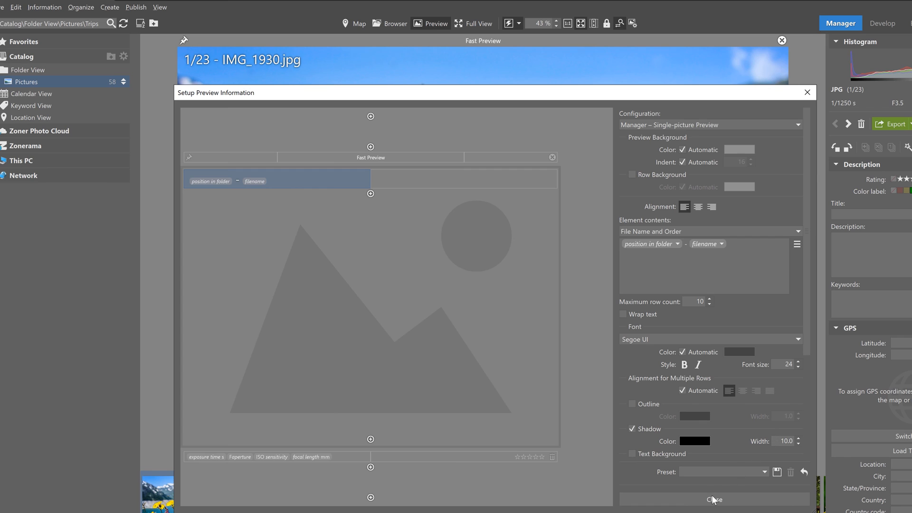
{"action": "left_click", "coordinate": [714, 499]}
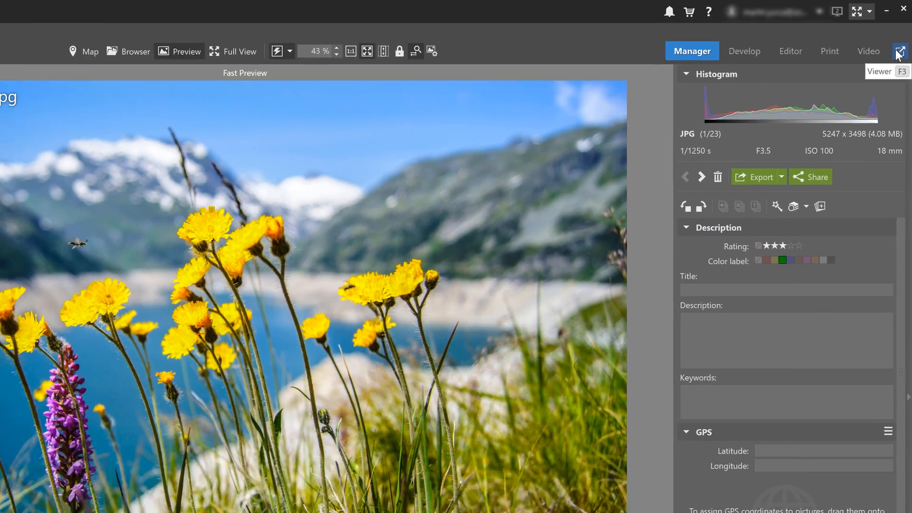
Step: Show IMG_1930 in the full-screen Viewer with its file details overlaid top left
{"action": "left_click", "coordinate": [898, 46]}
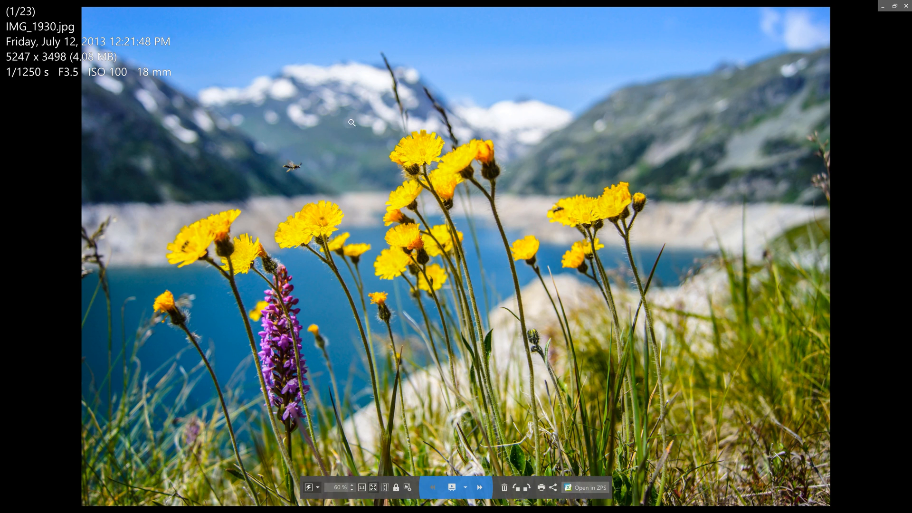
{"action": "mouse_move", "coordinate": [351, 212]}
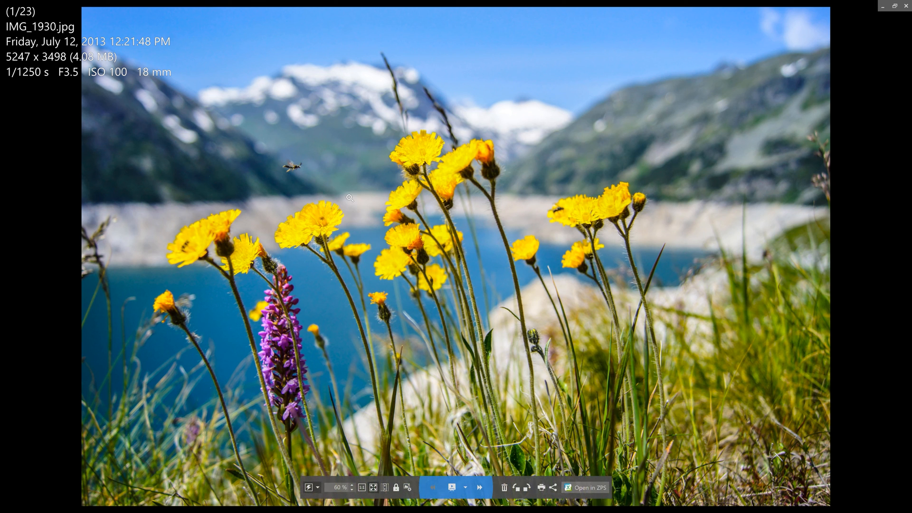
{"action": "mouse_move", "coordinate": [376, 274]}
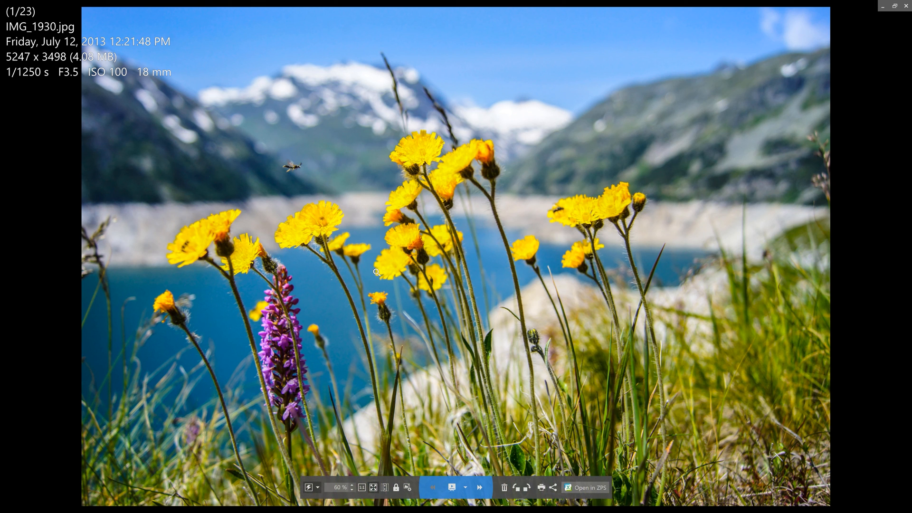
{"action": "mouse_move", "coordinate": [422, 386]}
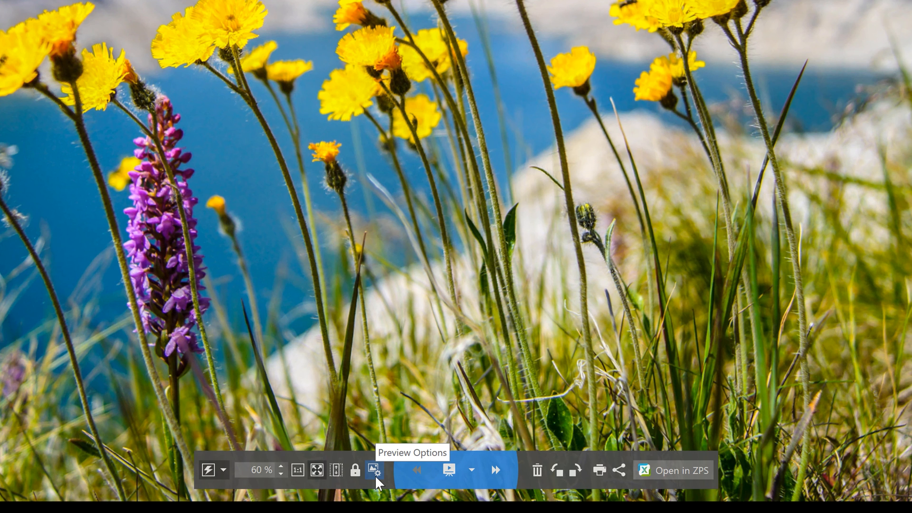
Step: From the Viewer's Preview Options, reach Setup Preview Information and select the top info block's settings
{"action": "left_click", "coordinate": [374, 469]}
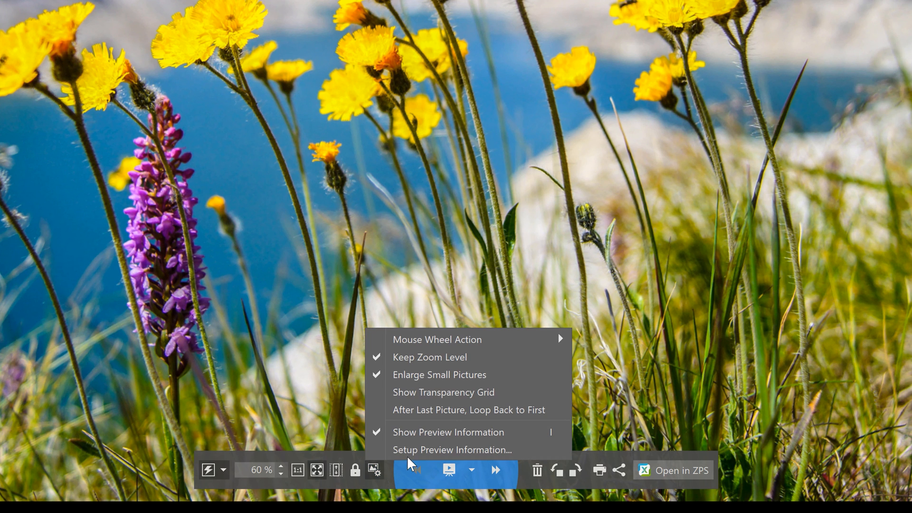
{"action": "left_click", "coordinate": [452, 450]}
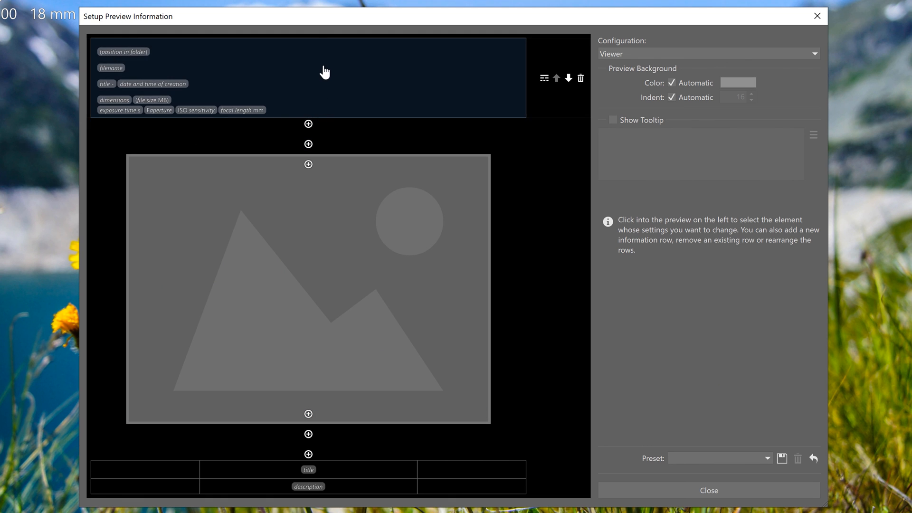
{"action": "left_click", "coordinate": [308, 144]}
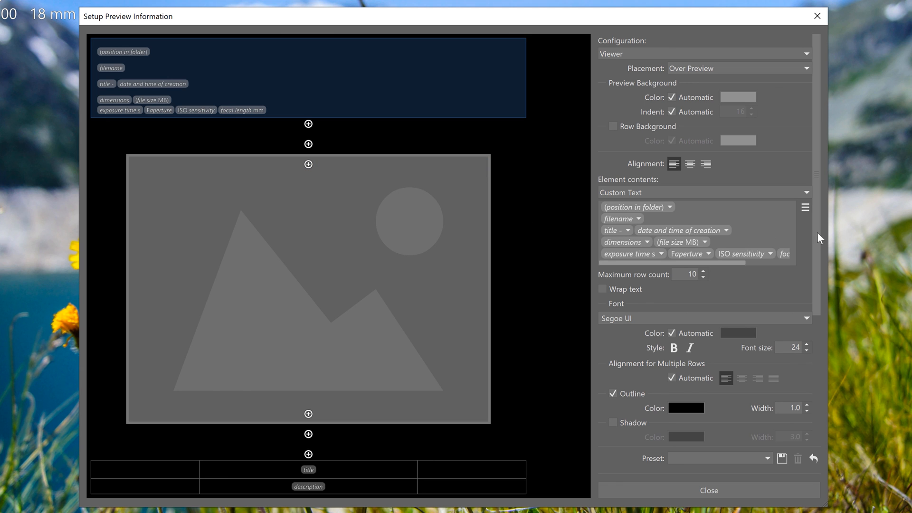
{"action": "scroll", "scroll_direction": "down", "scroll_amount": 3}
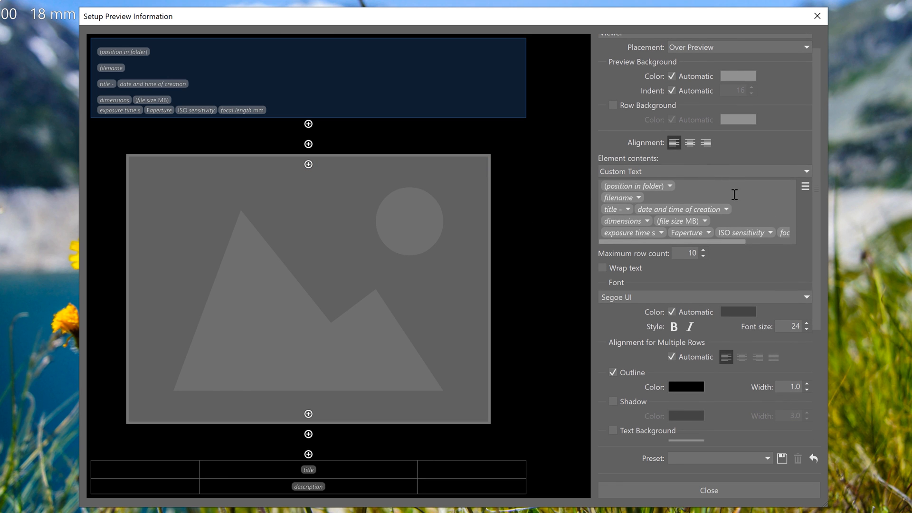